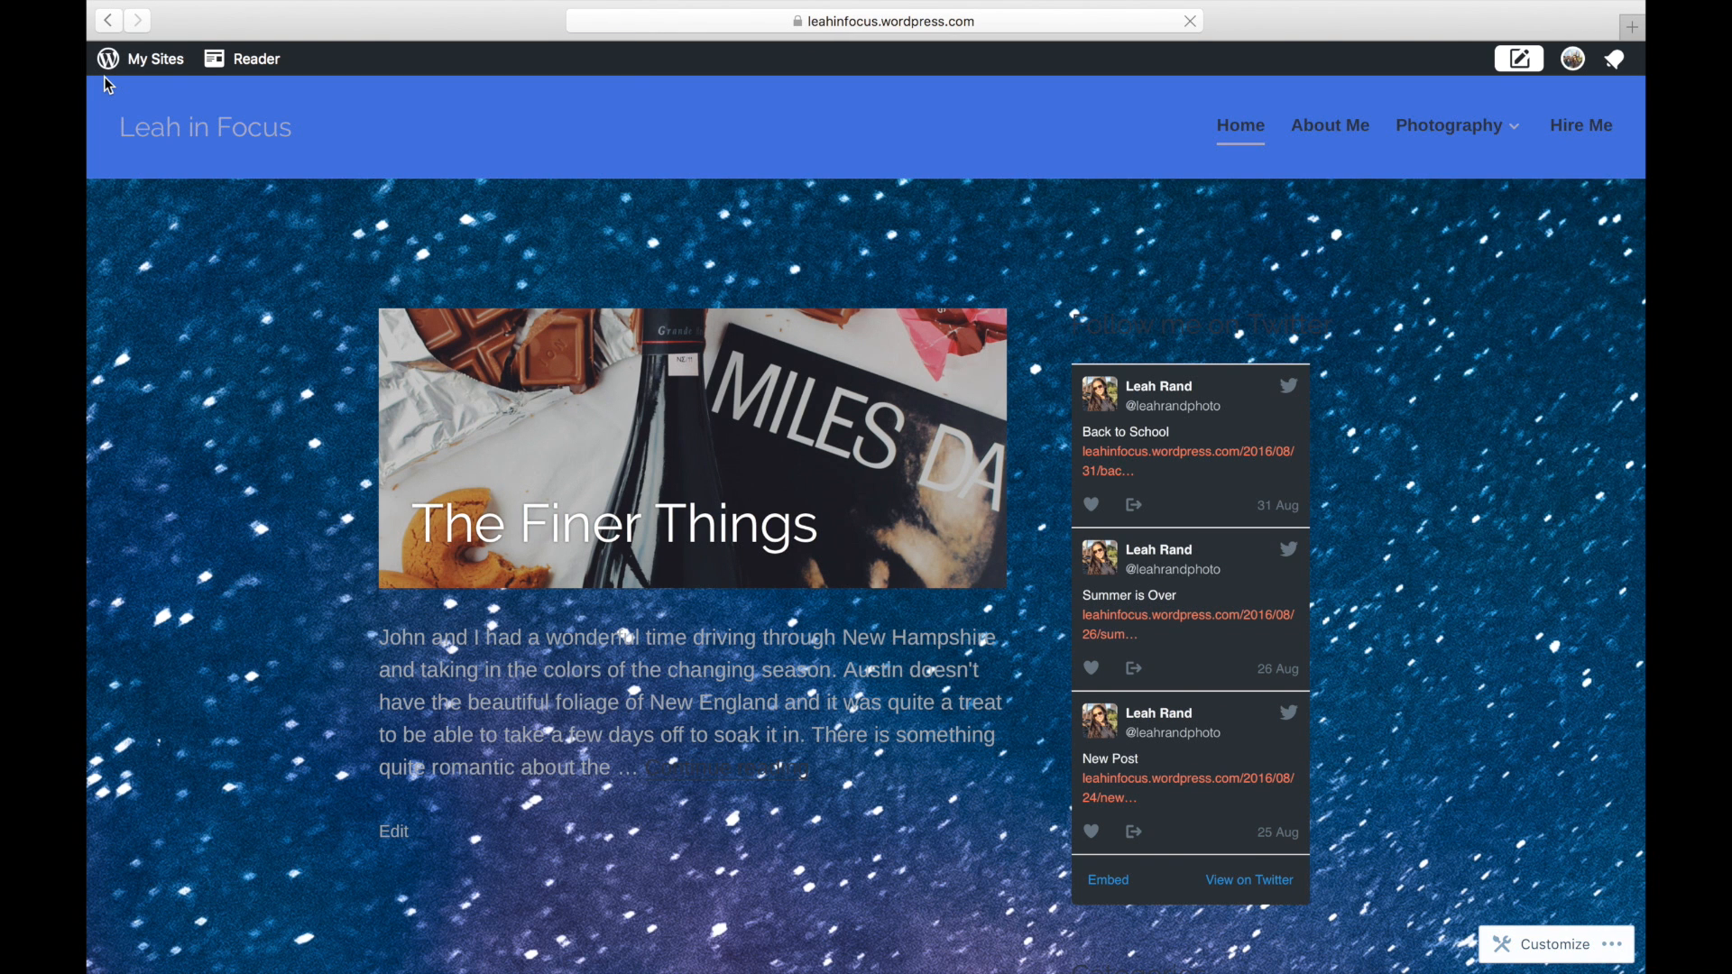
{"action": "mouse_move", "coordinate": [1052, 859]}
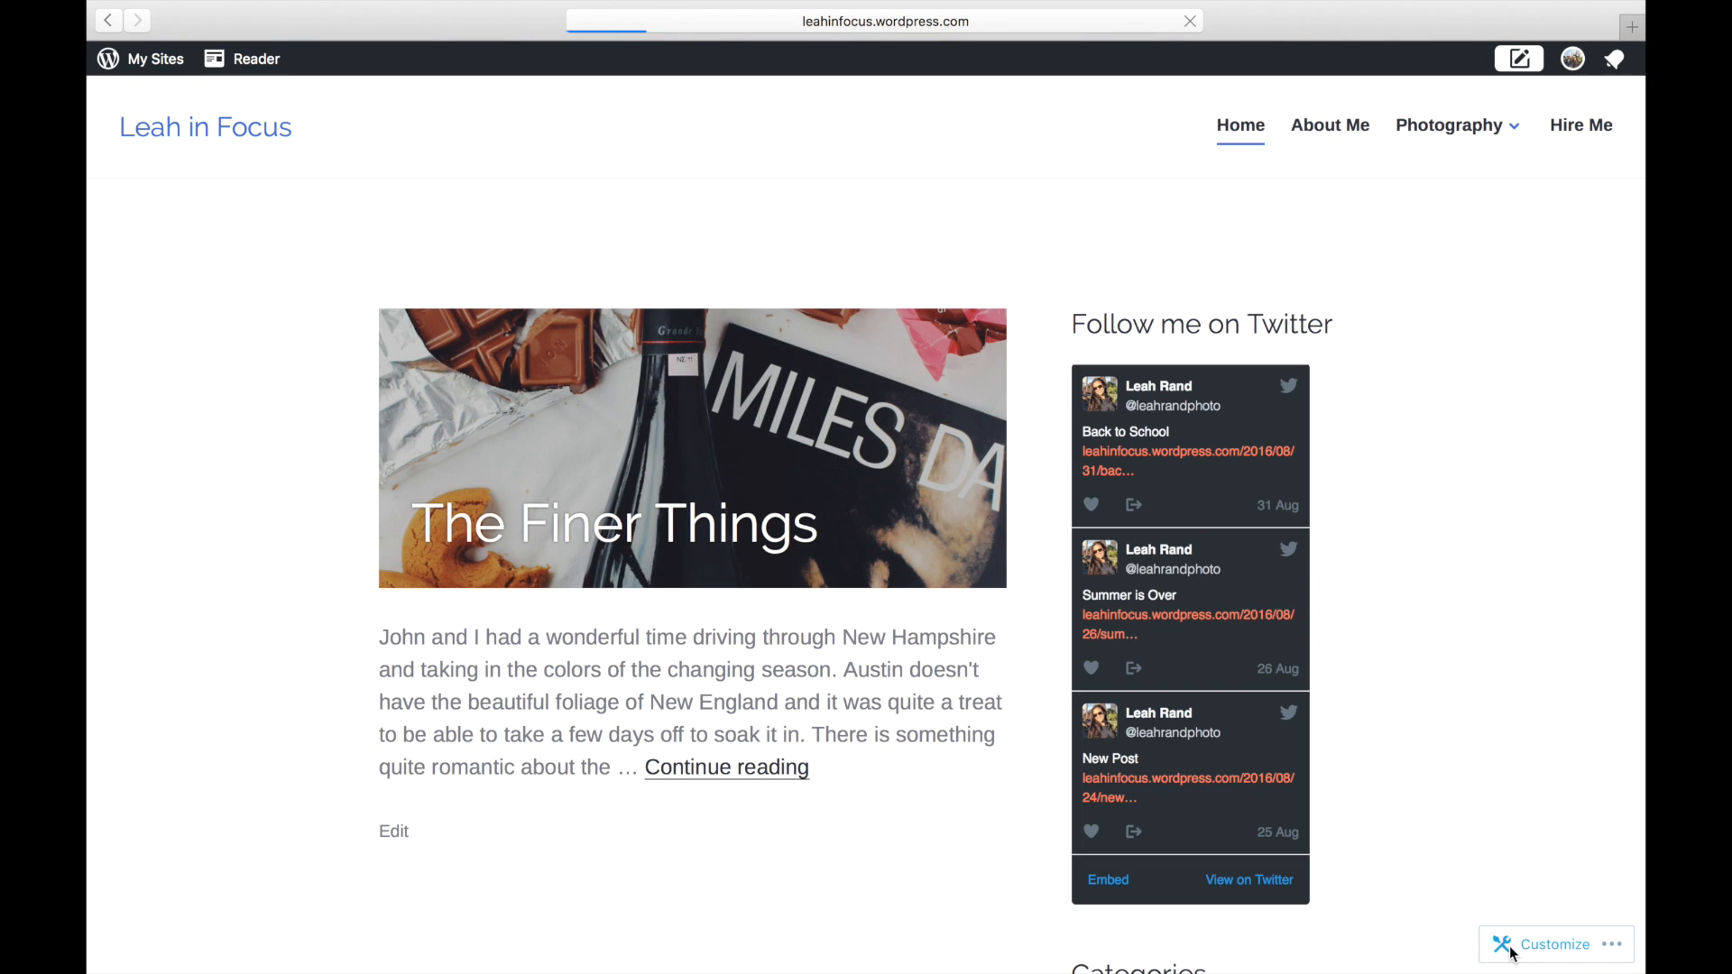
{"action": "mouse_move", "coordinate": [1550, 953]}
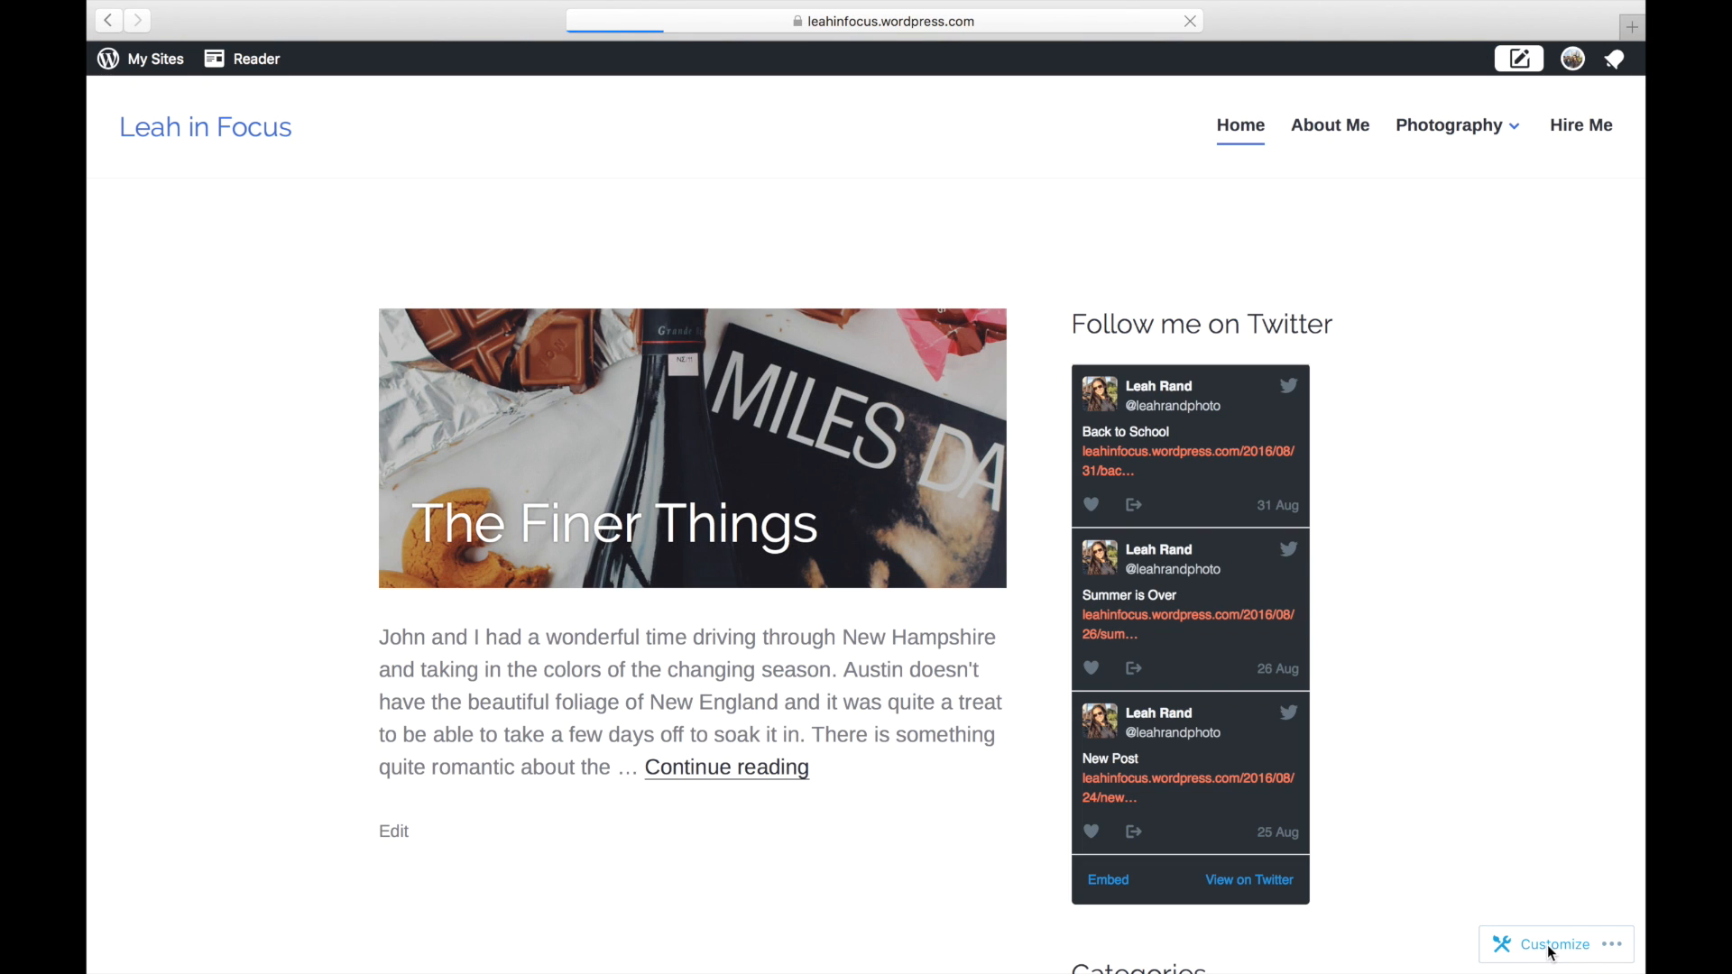
Step: Bring up the background Change choices under Colors & Backgrounds
{"action": "left_click", "coordinate": [1553, 944]}
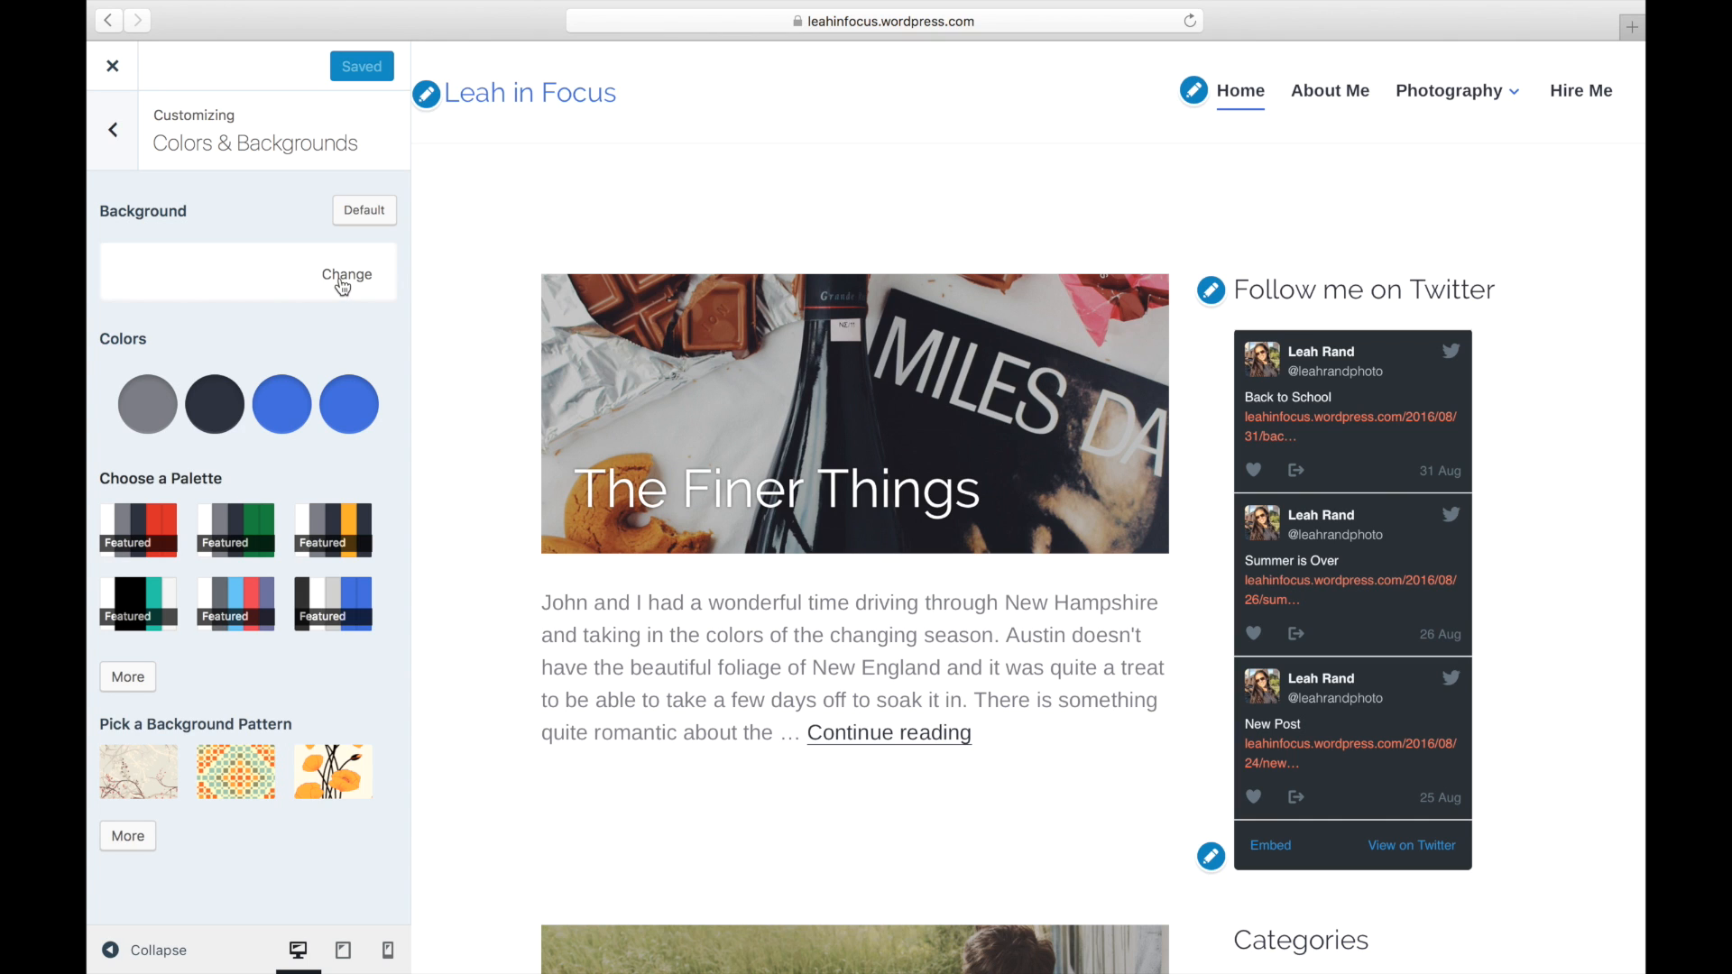
{"action": "left_click", "coordinate": [347, 272]}
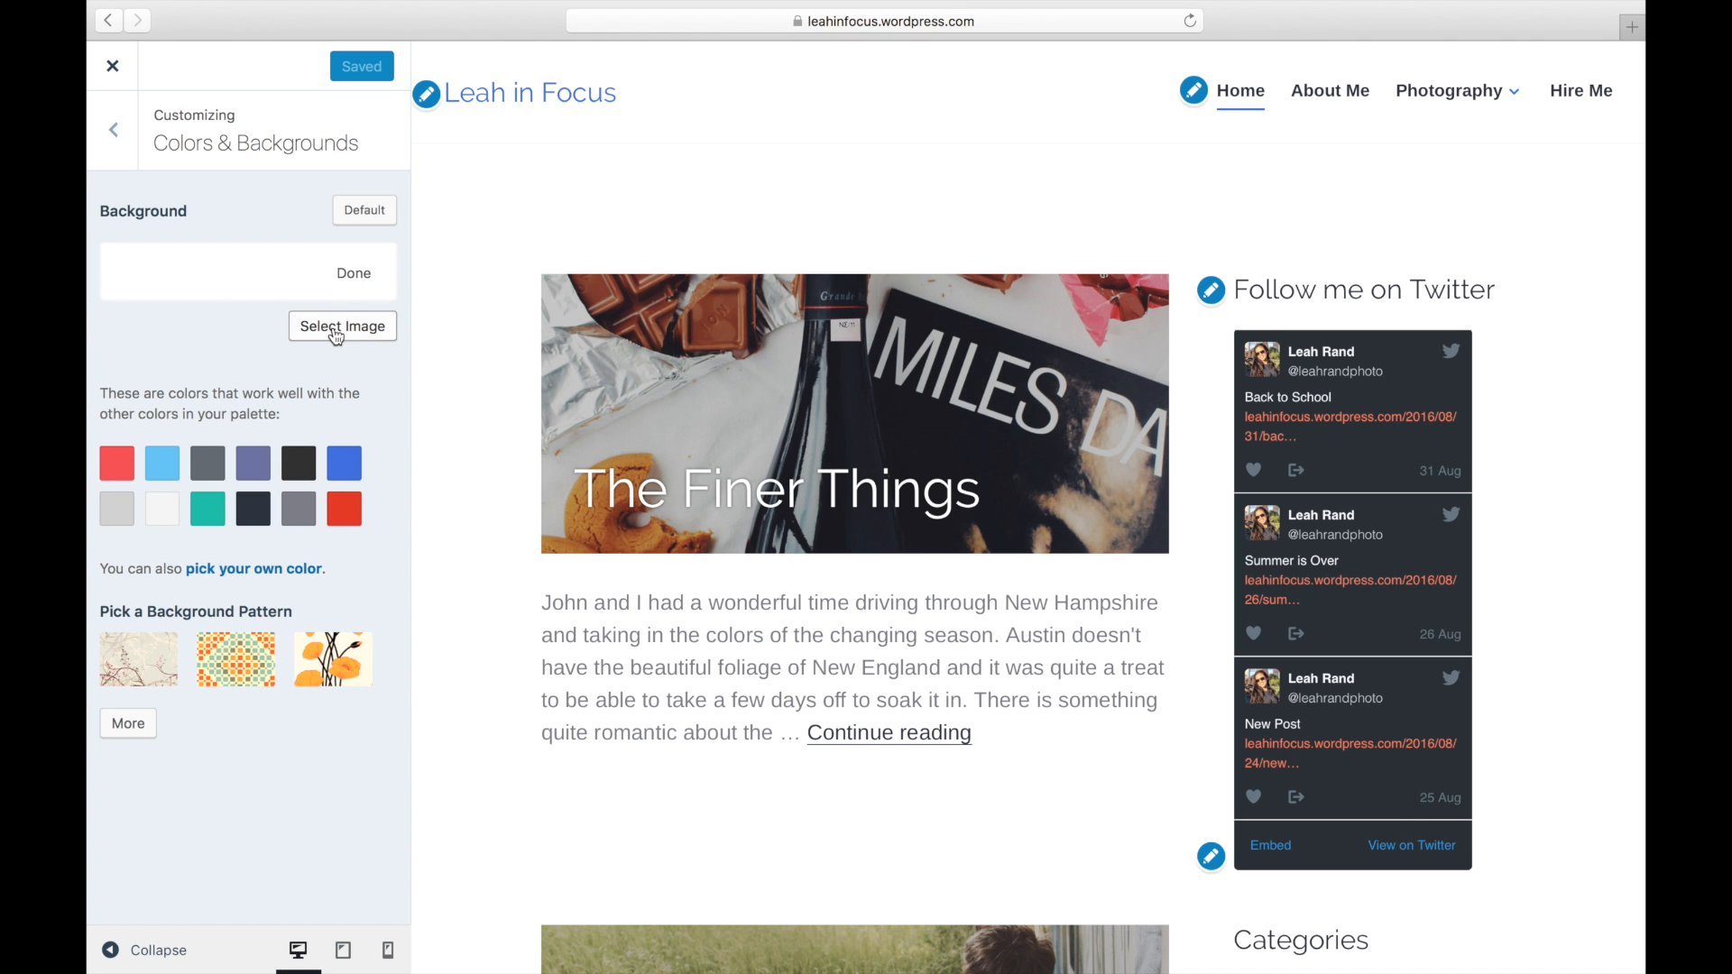
Step: Select the night sky photo from the Media Library as the site background
{"action": "left_click", "coordinate": [341, 326]}
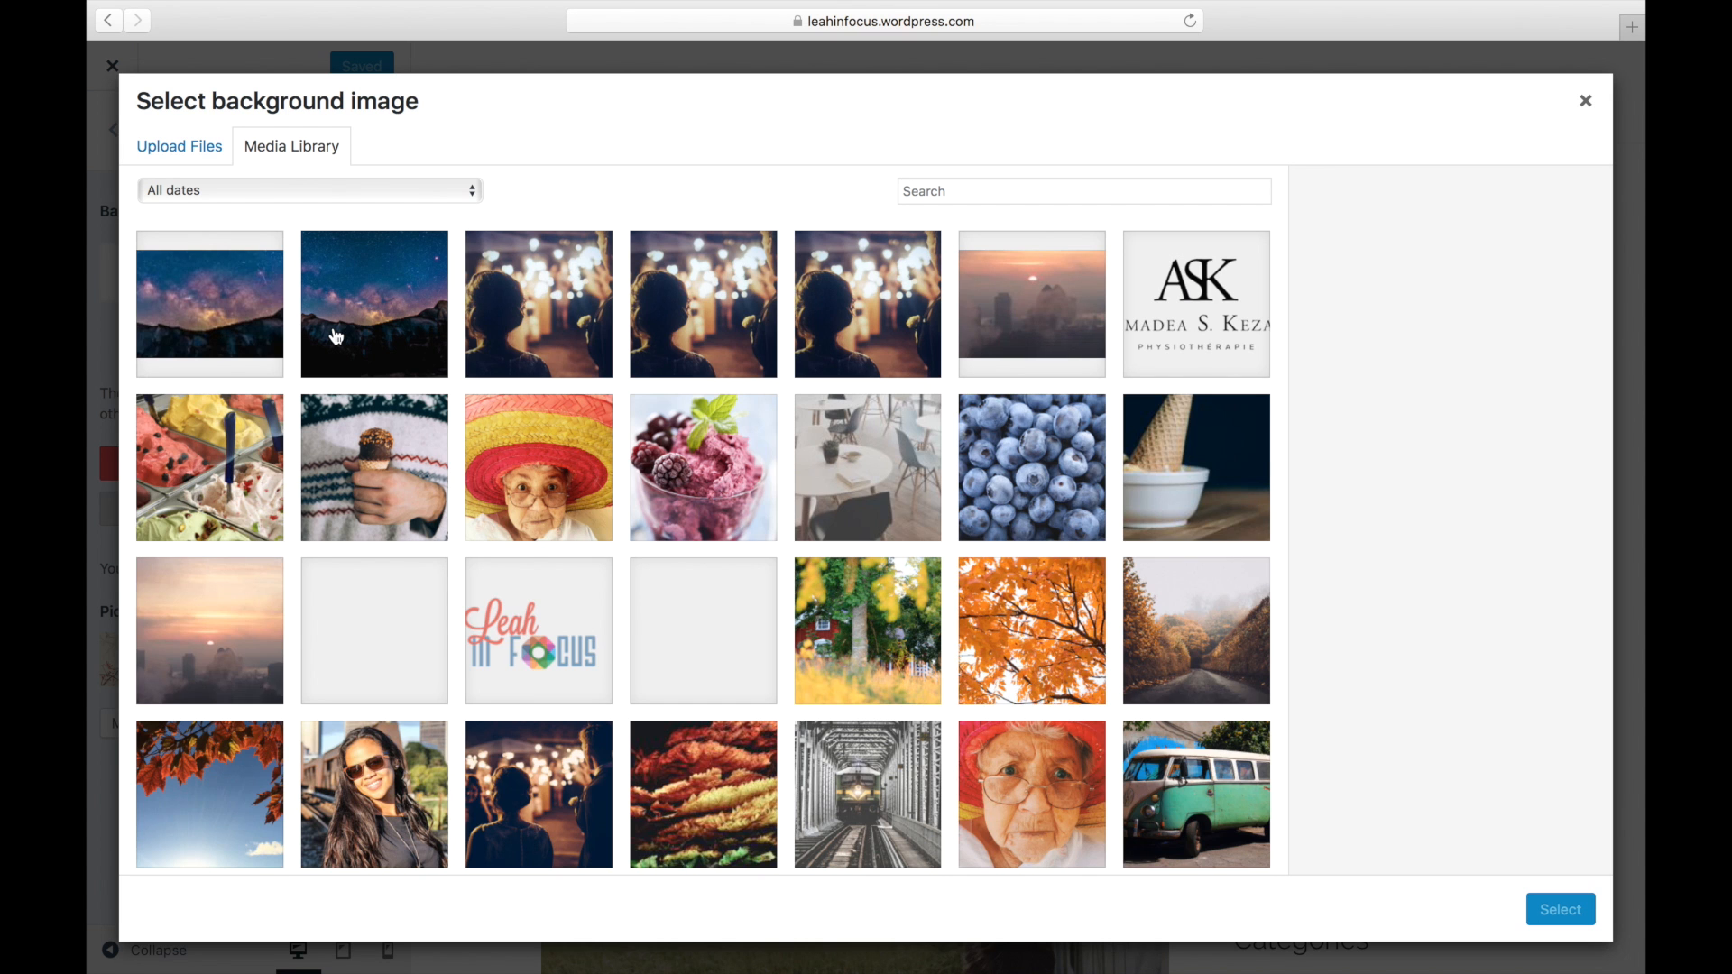
{"action": "left_click", "coordinate": [373, 303]}
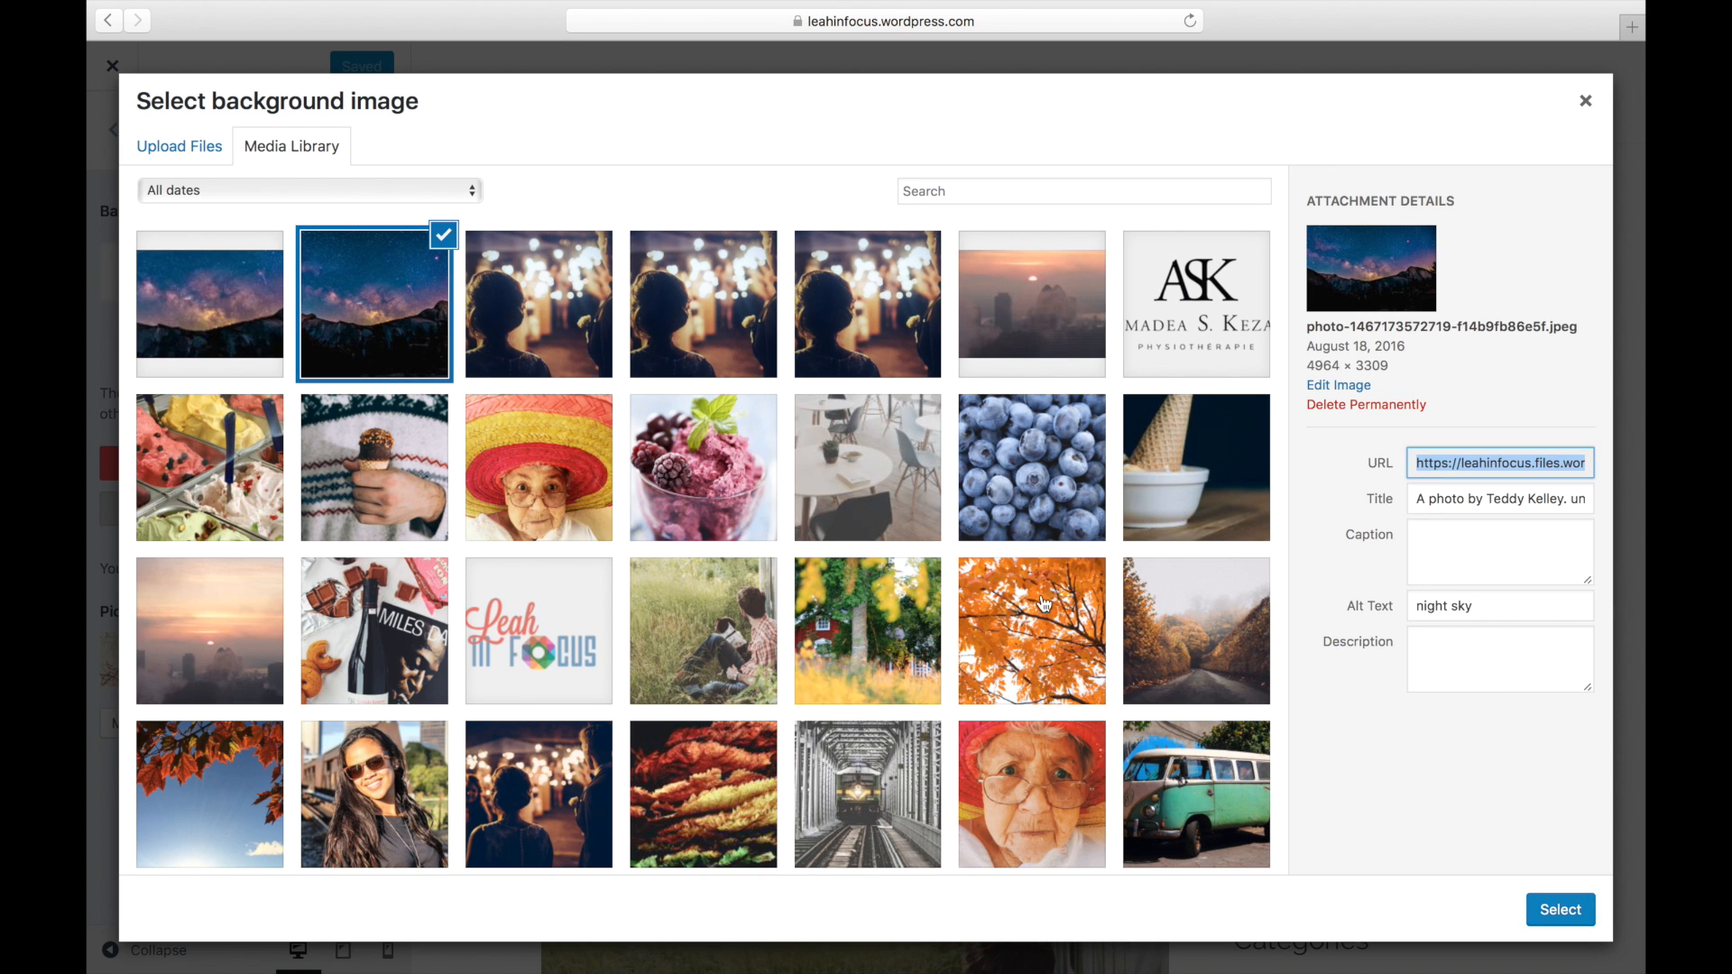
{"action": "left_click", "coordinate": [1559, 909]}
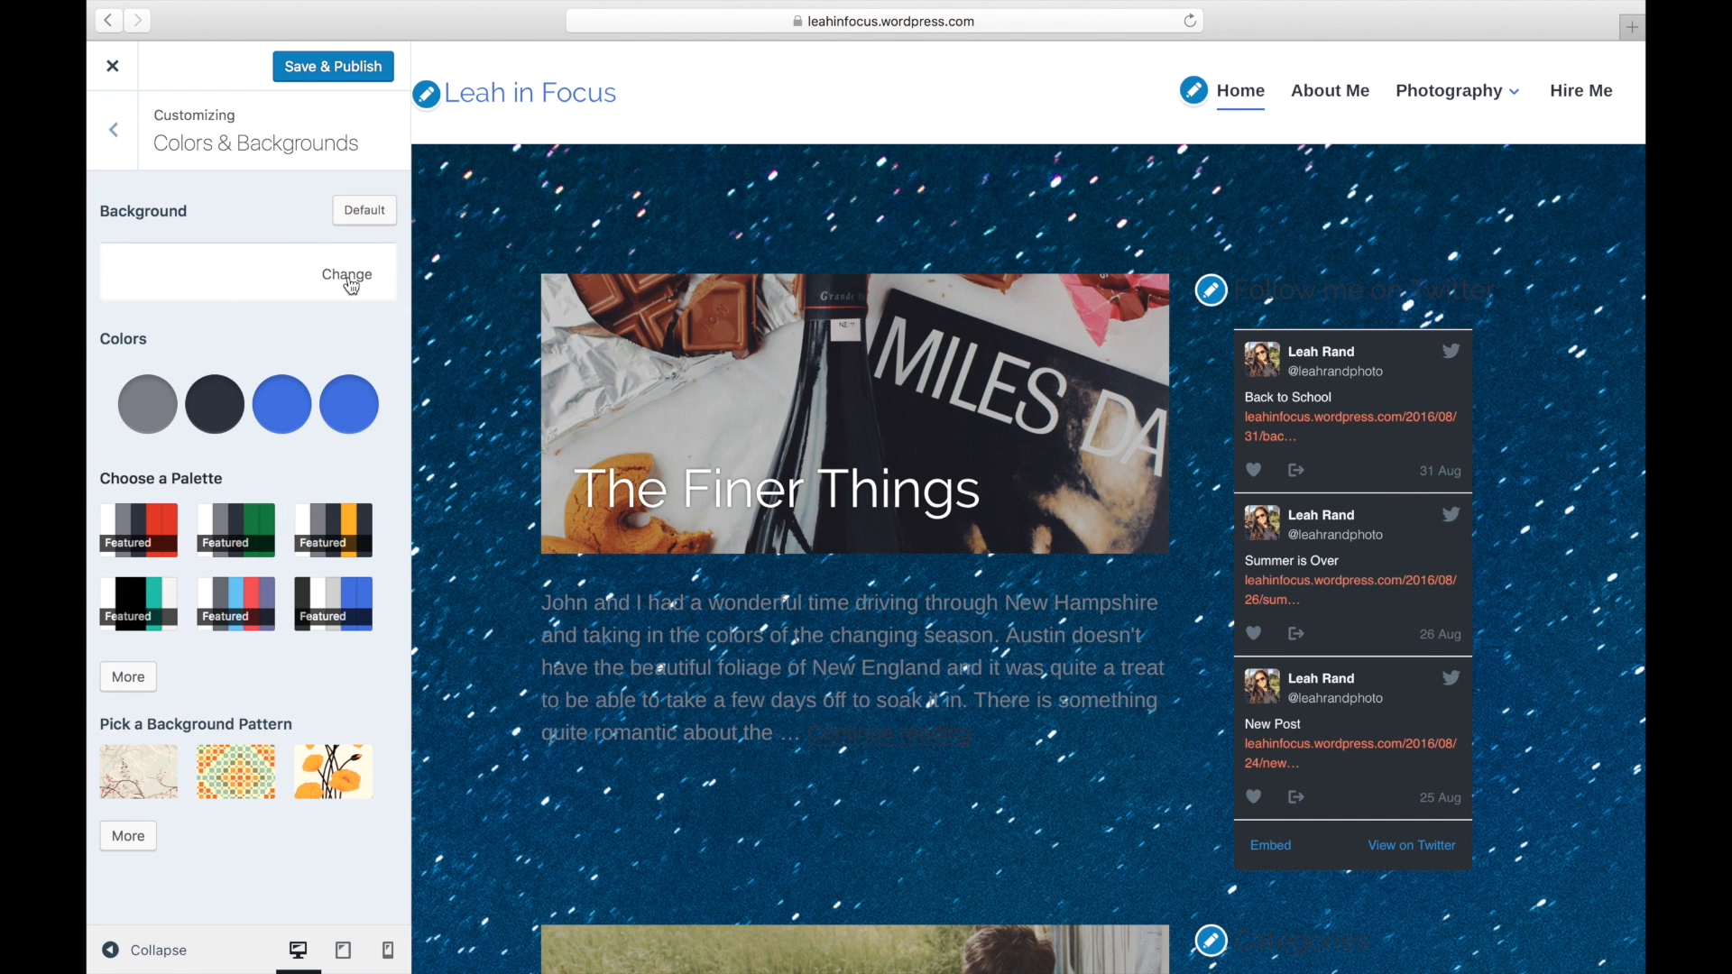
Step: Set the background image Position to left and Repeat to vertical only
{"action": "left_click", "coordinate": [346, 272]}
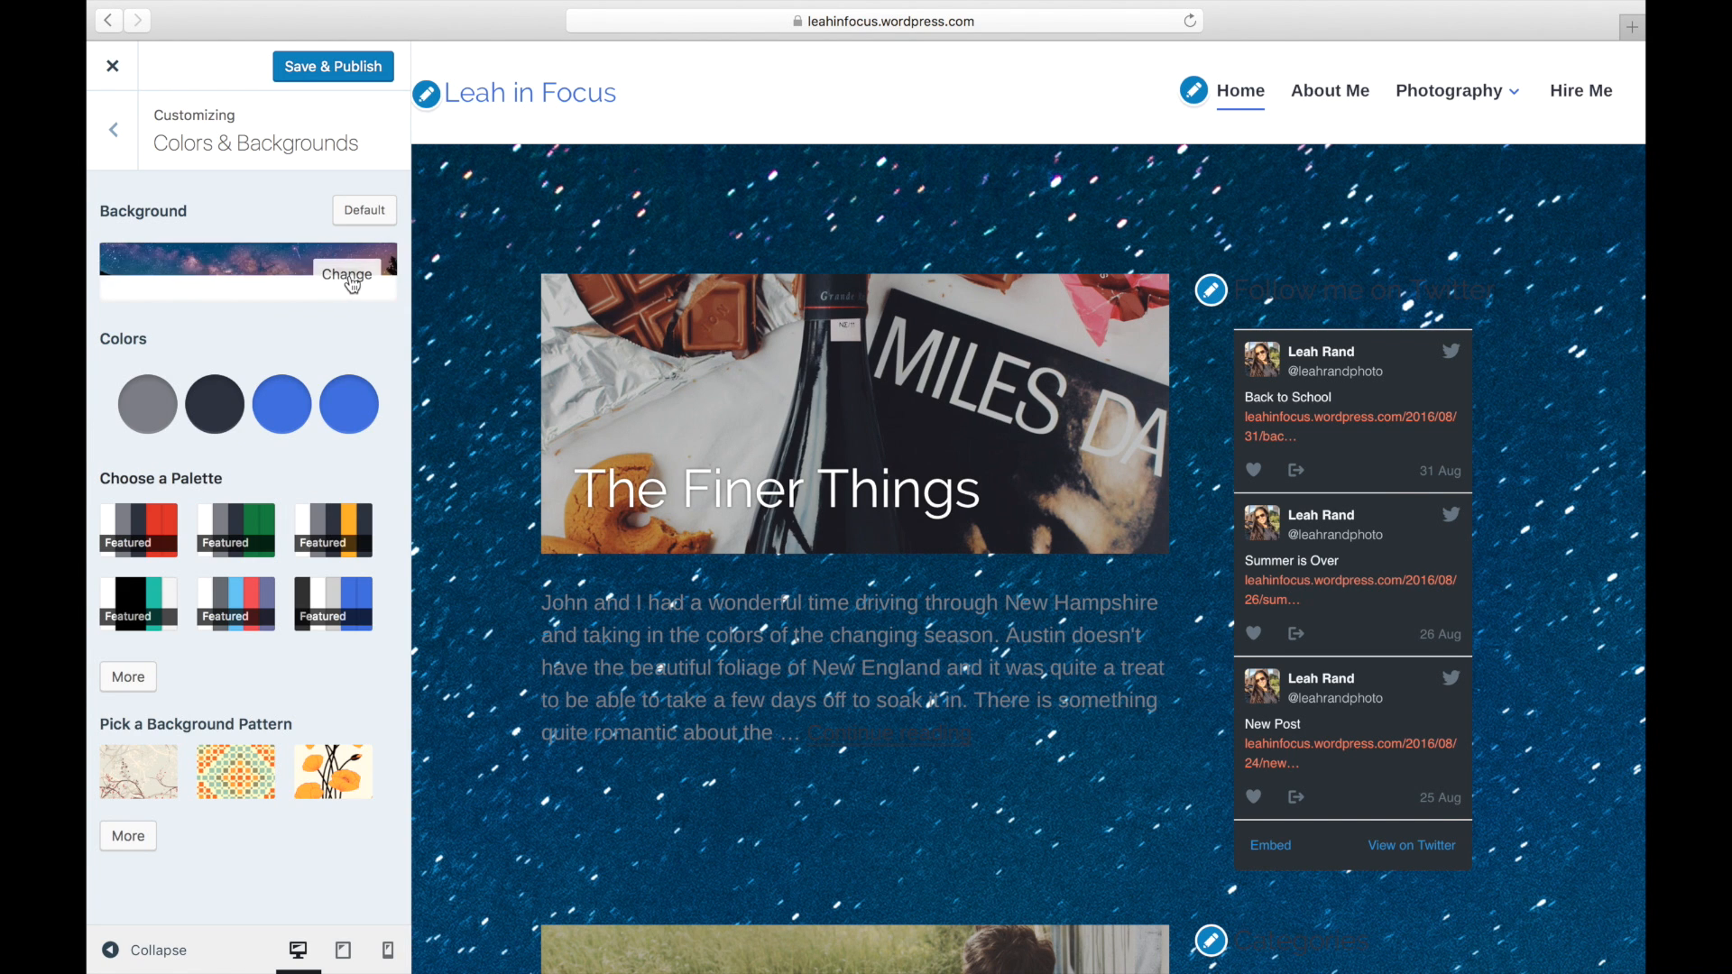
{"action": "left_click", "coordinate": [346, 273]}
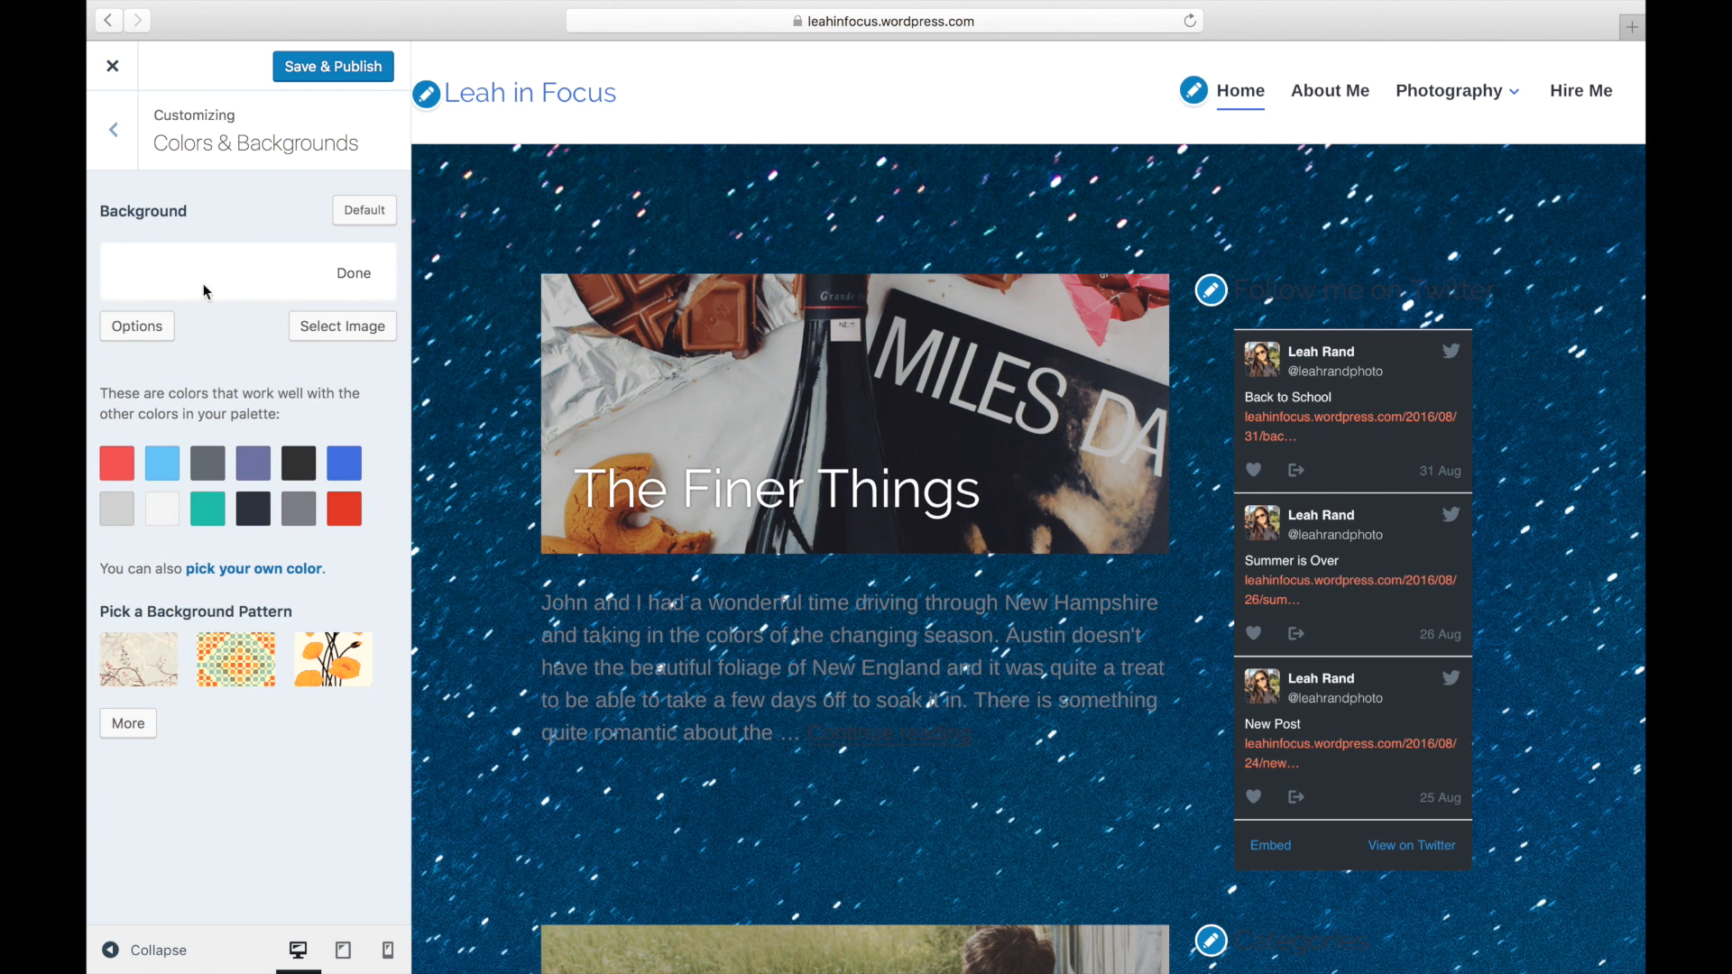
{"action": "left_click", "coordinate": [135, 327]}
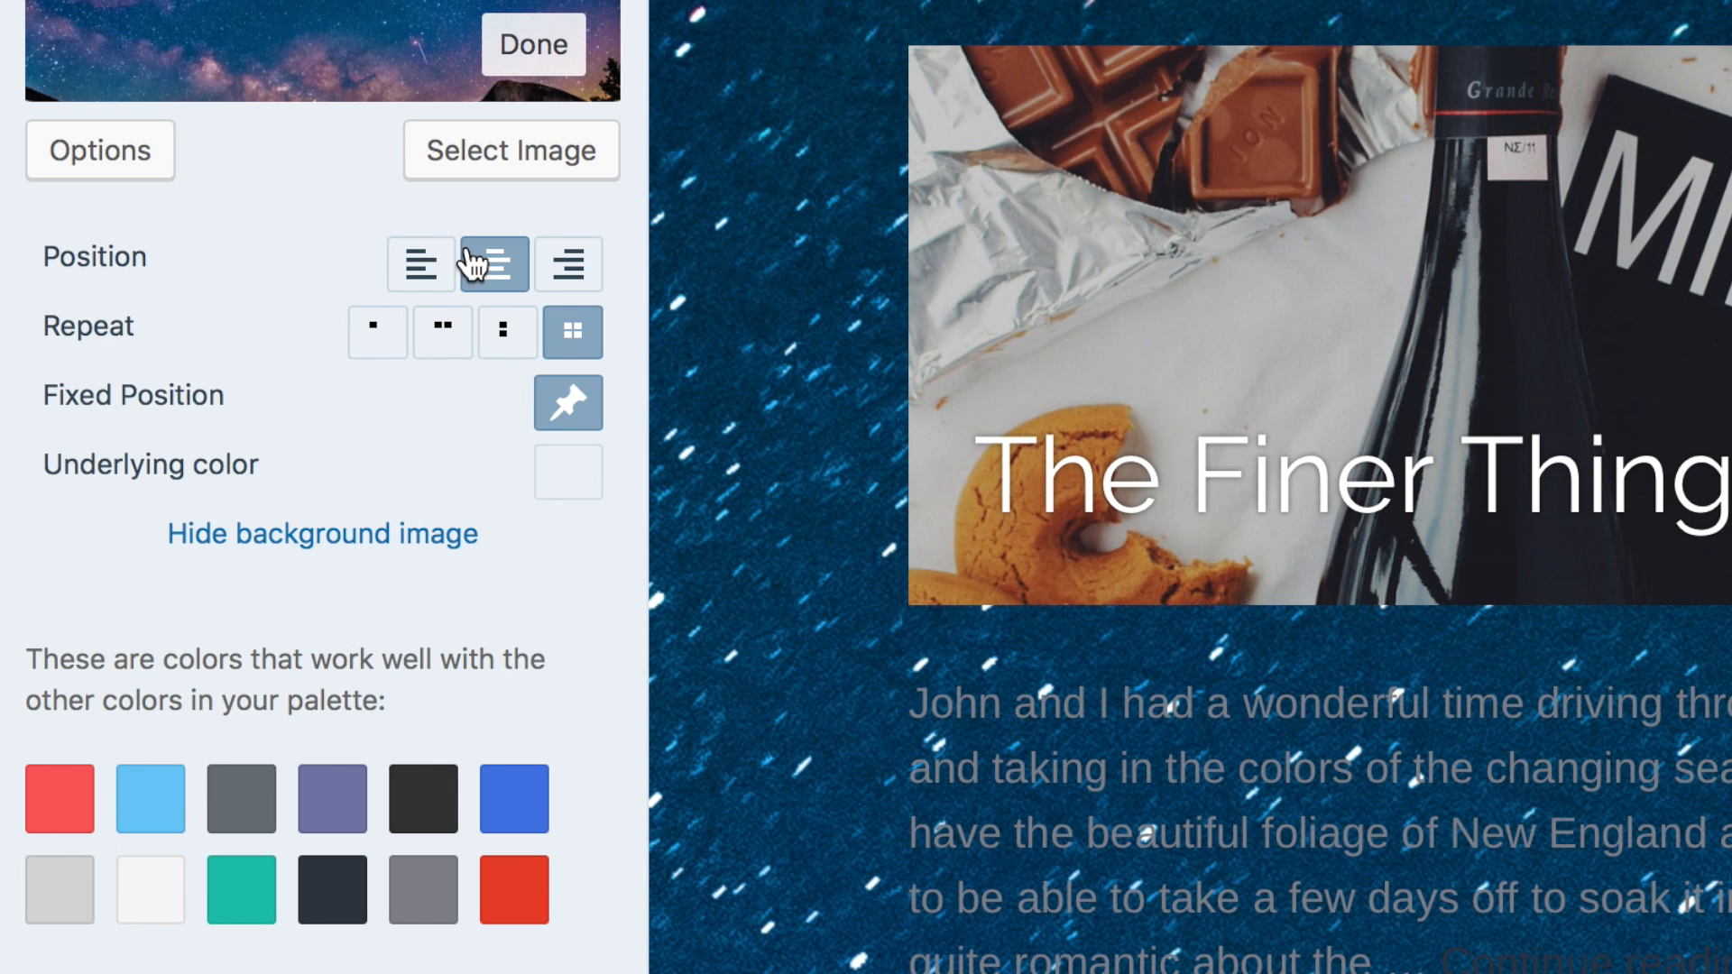
{"action": "left_click", "coordinate": [420, 263]}
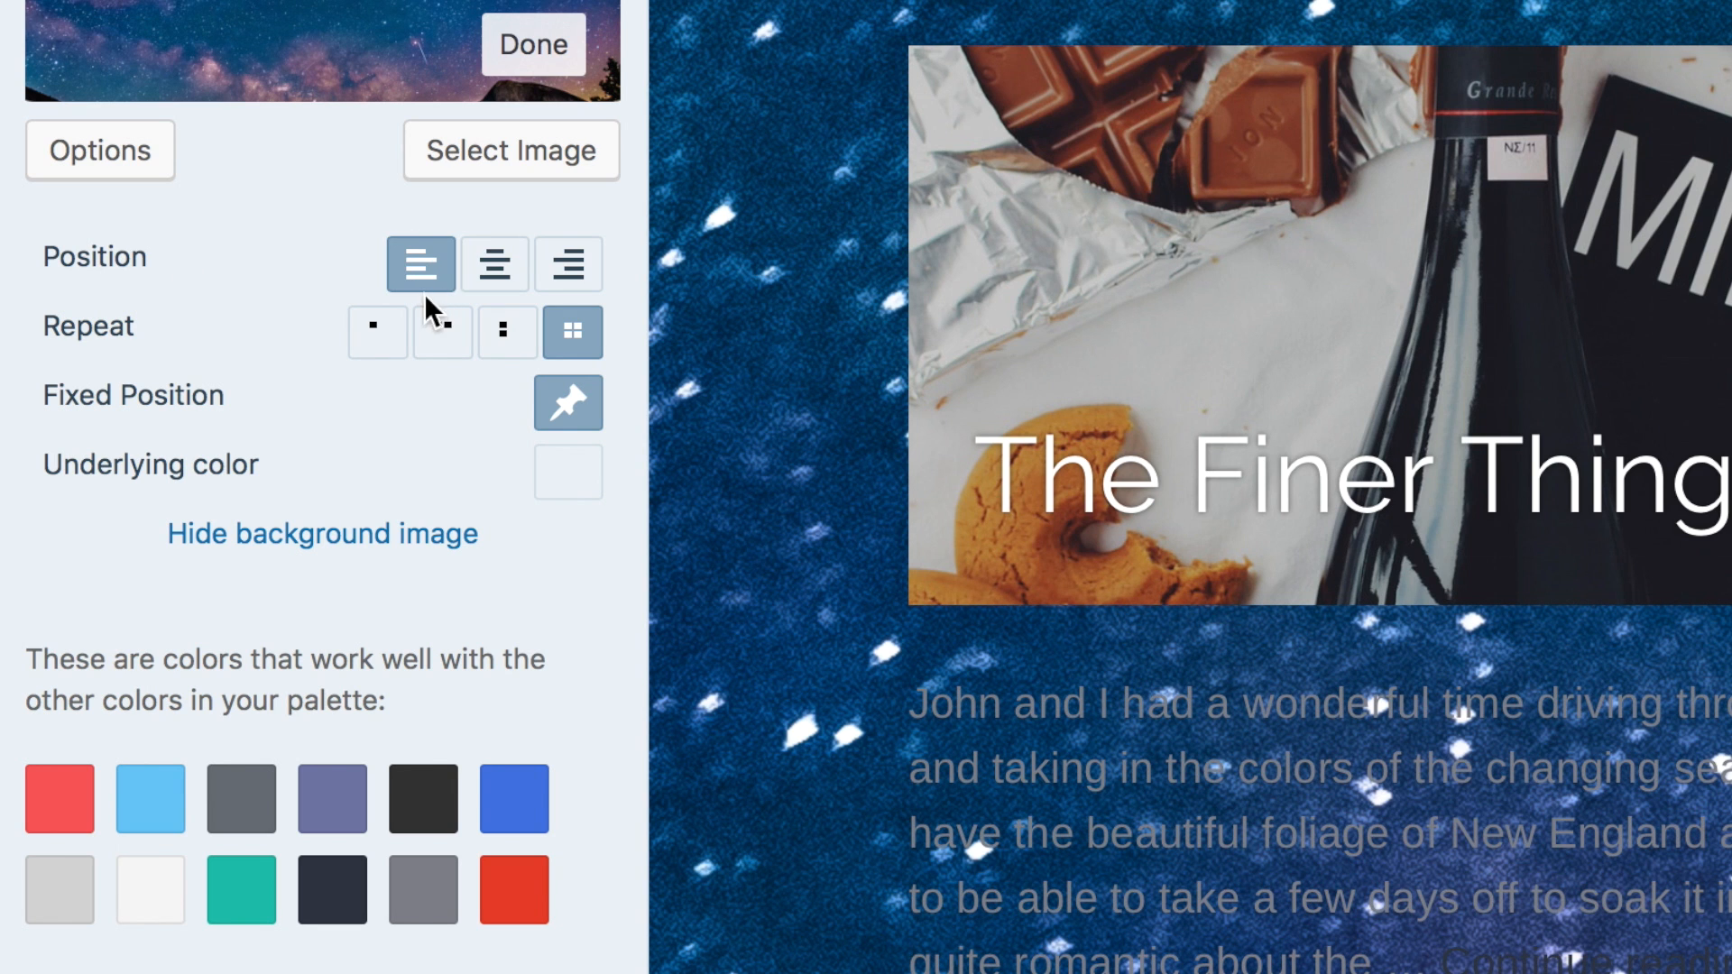
{"action": "mouse_move", "coordinate": [381, 375]}
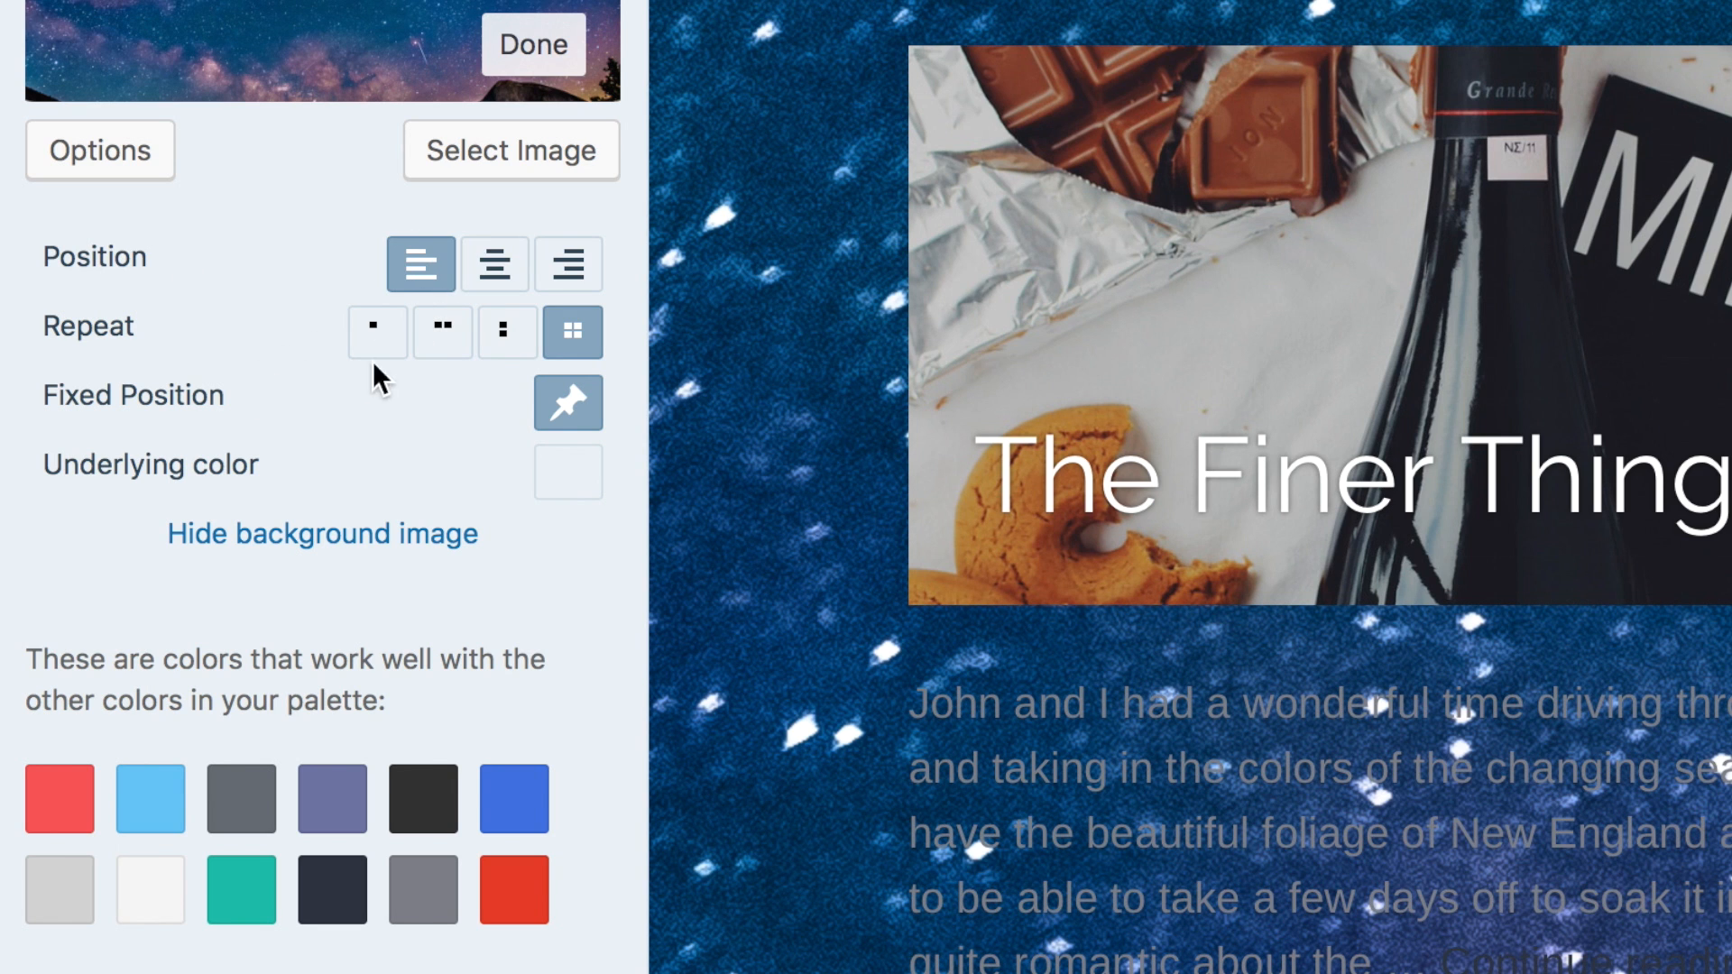
{"action": "left_click", "coordinate": [507, 332]}
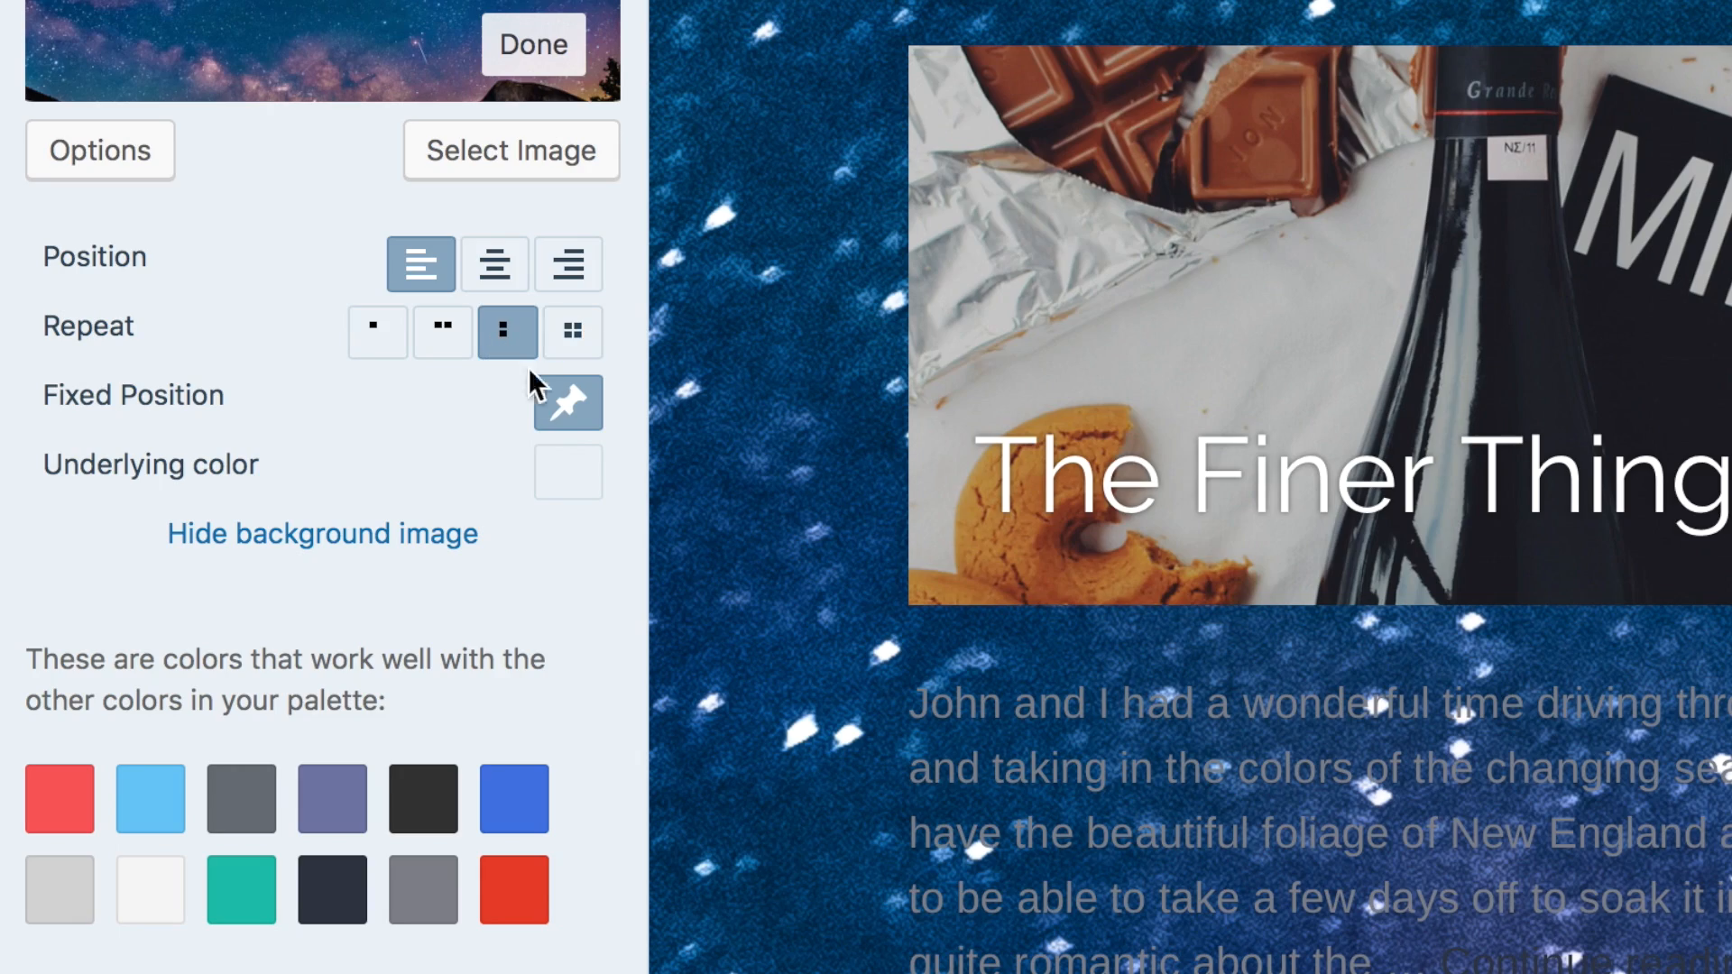
{"action": "left_click", "coordinate": [566, 400]}
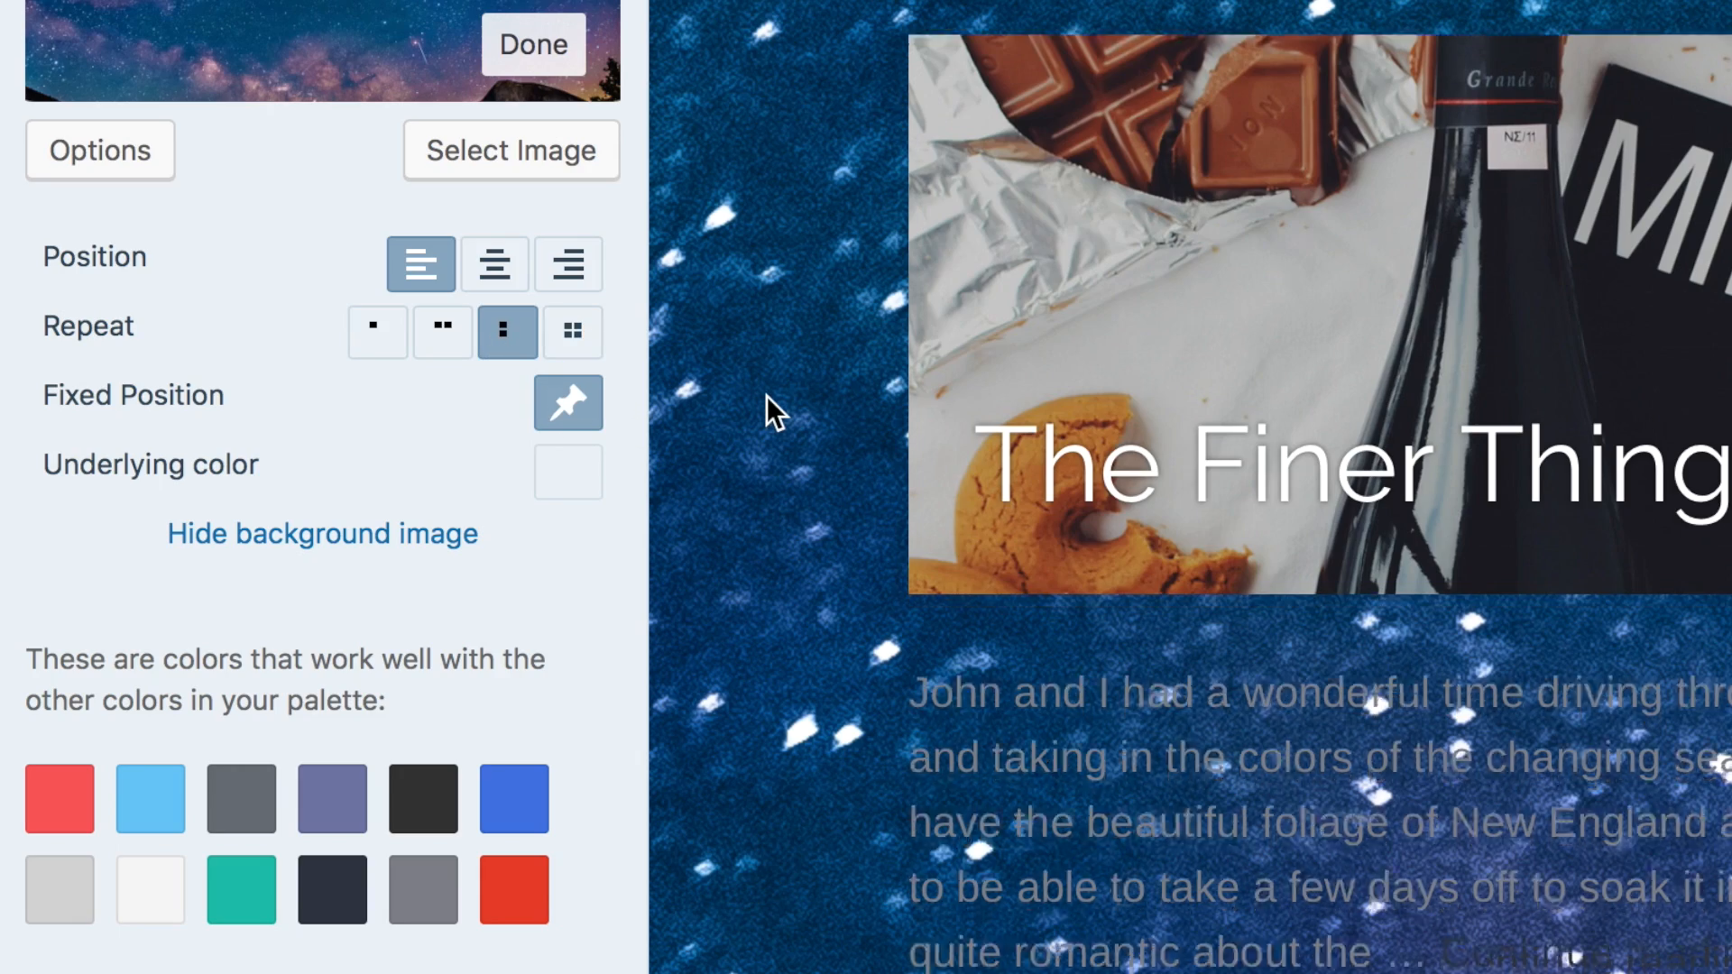
{"action": "scroll", "scroll_direction": "down", "scroll_amount": 3}
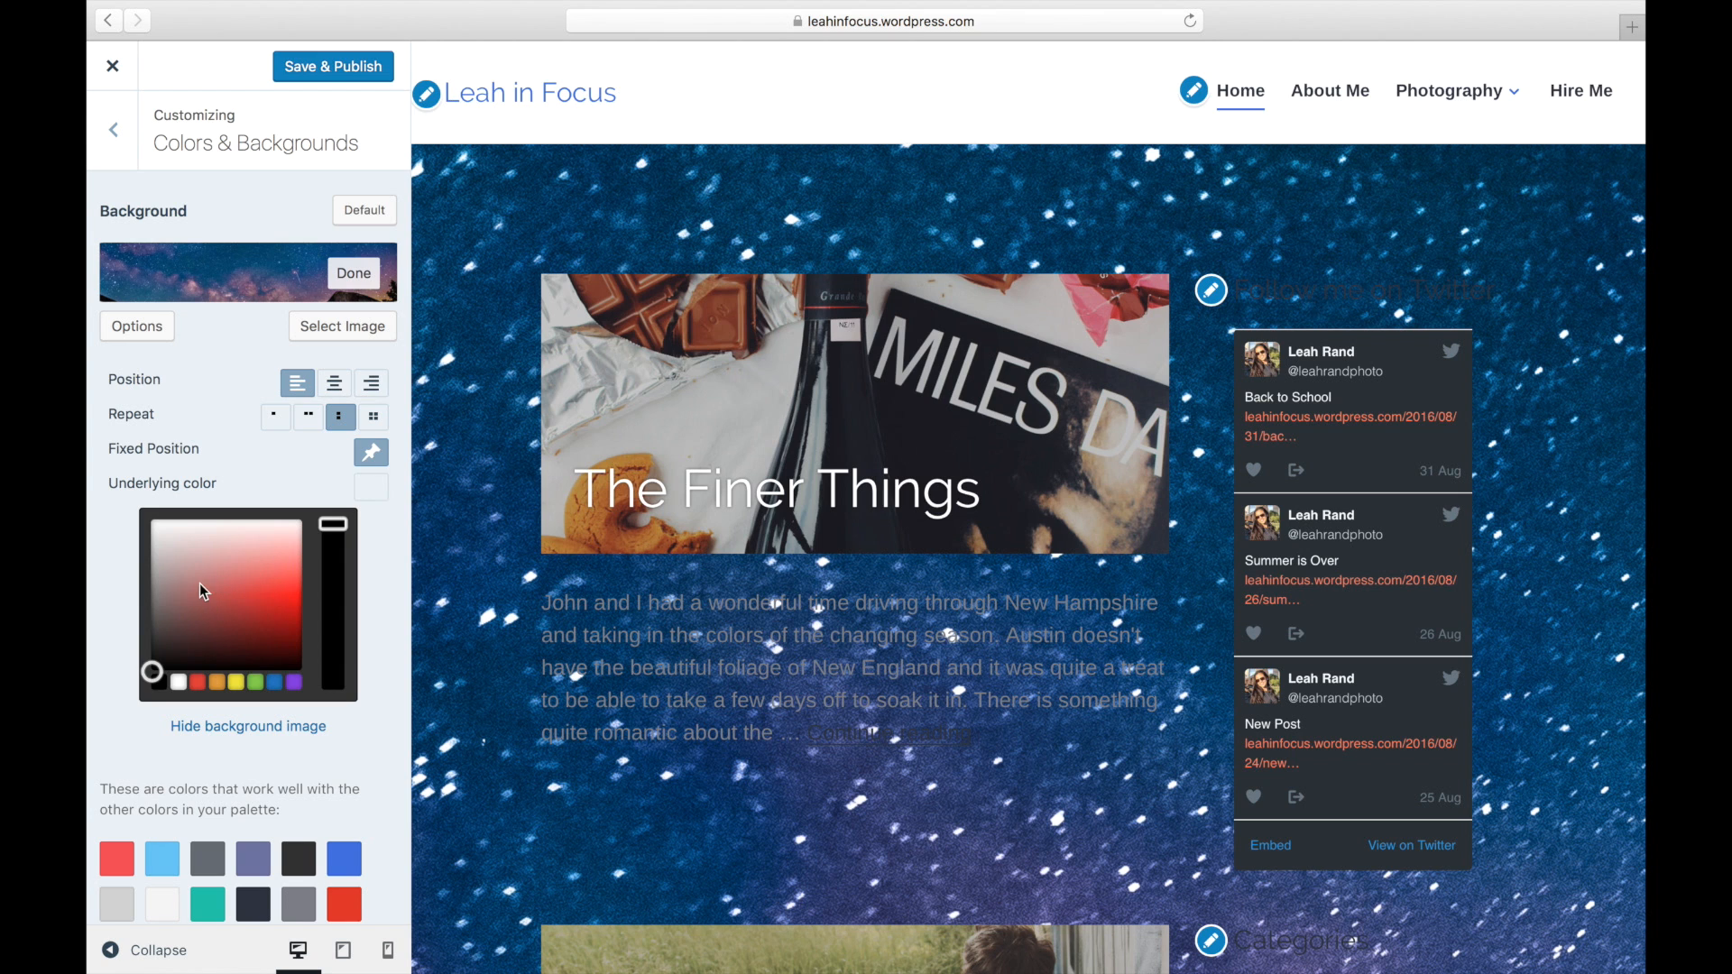
Step: Pick a pale pink underlying color, hide the background image, then try a muted purple
{"action": "left_click", "coordinate": [194, 558]}
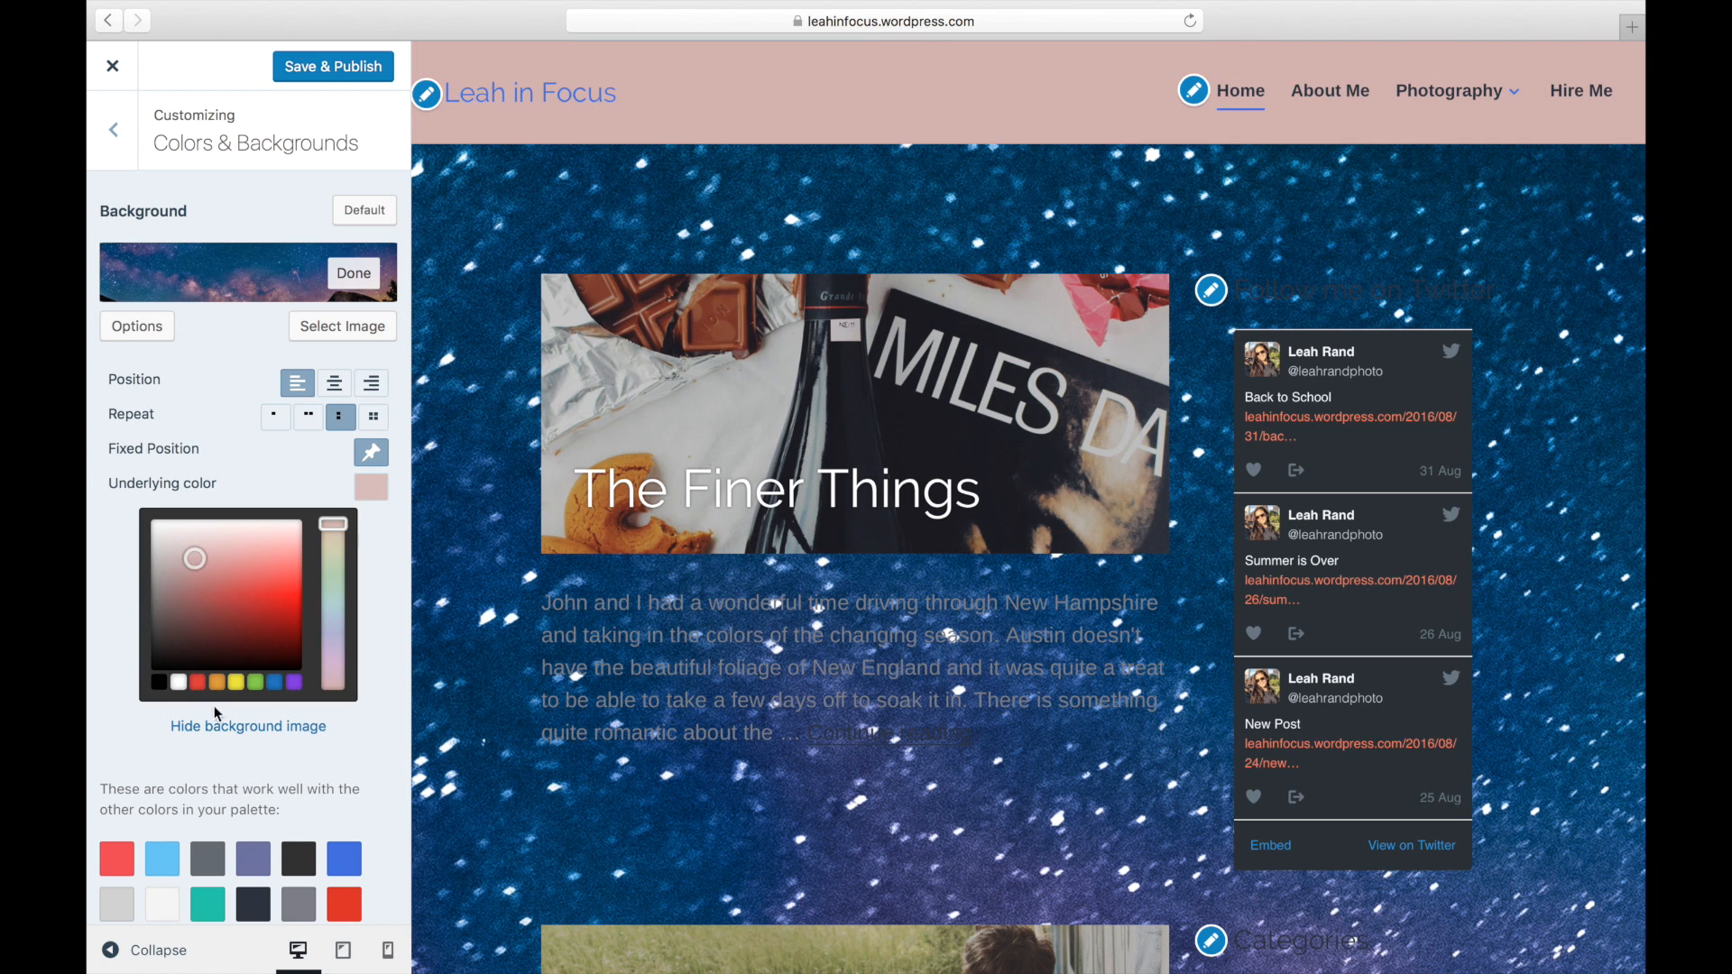
{"action": "left_click", "coordinate": [247, 725]}
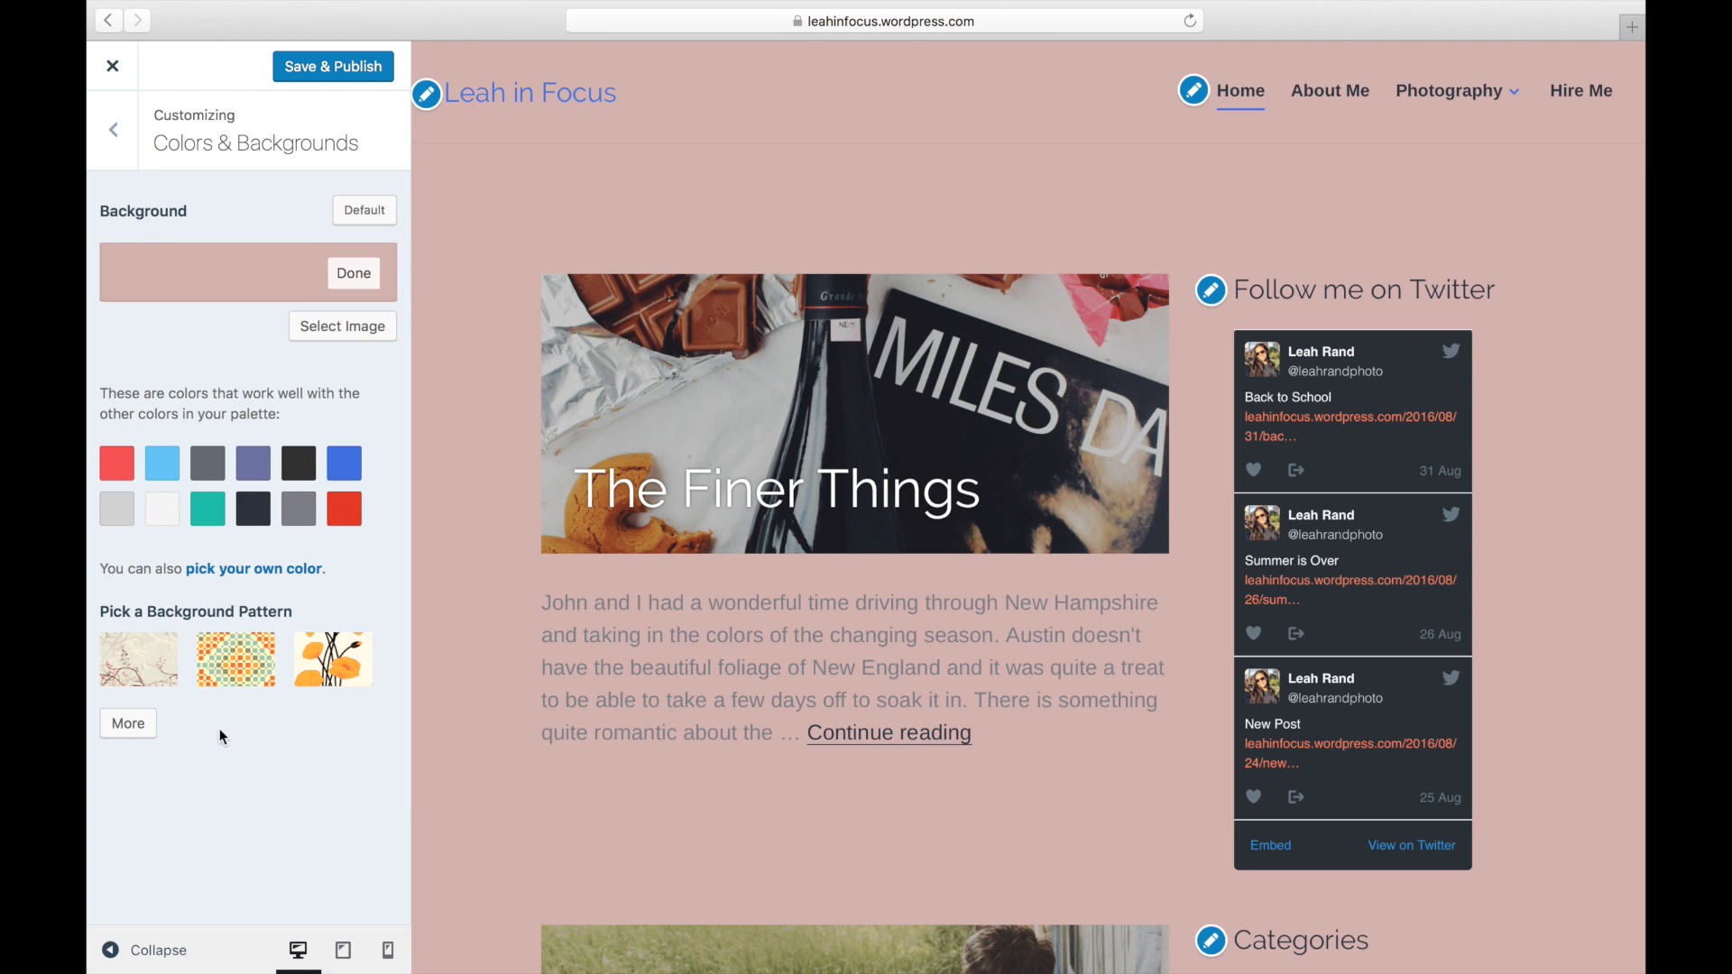
{"action": "mouse_move", "coordinate": [152, 490]}
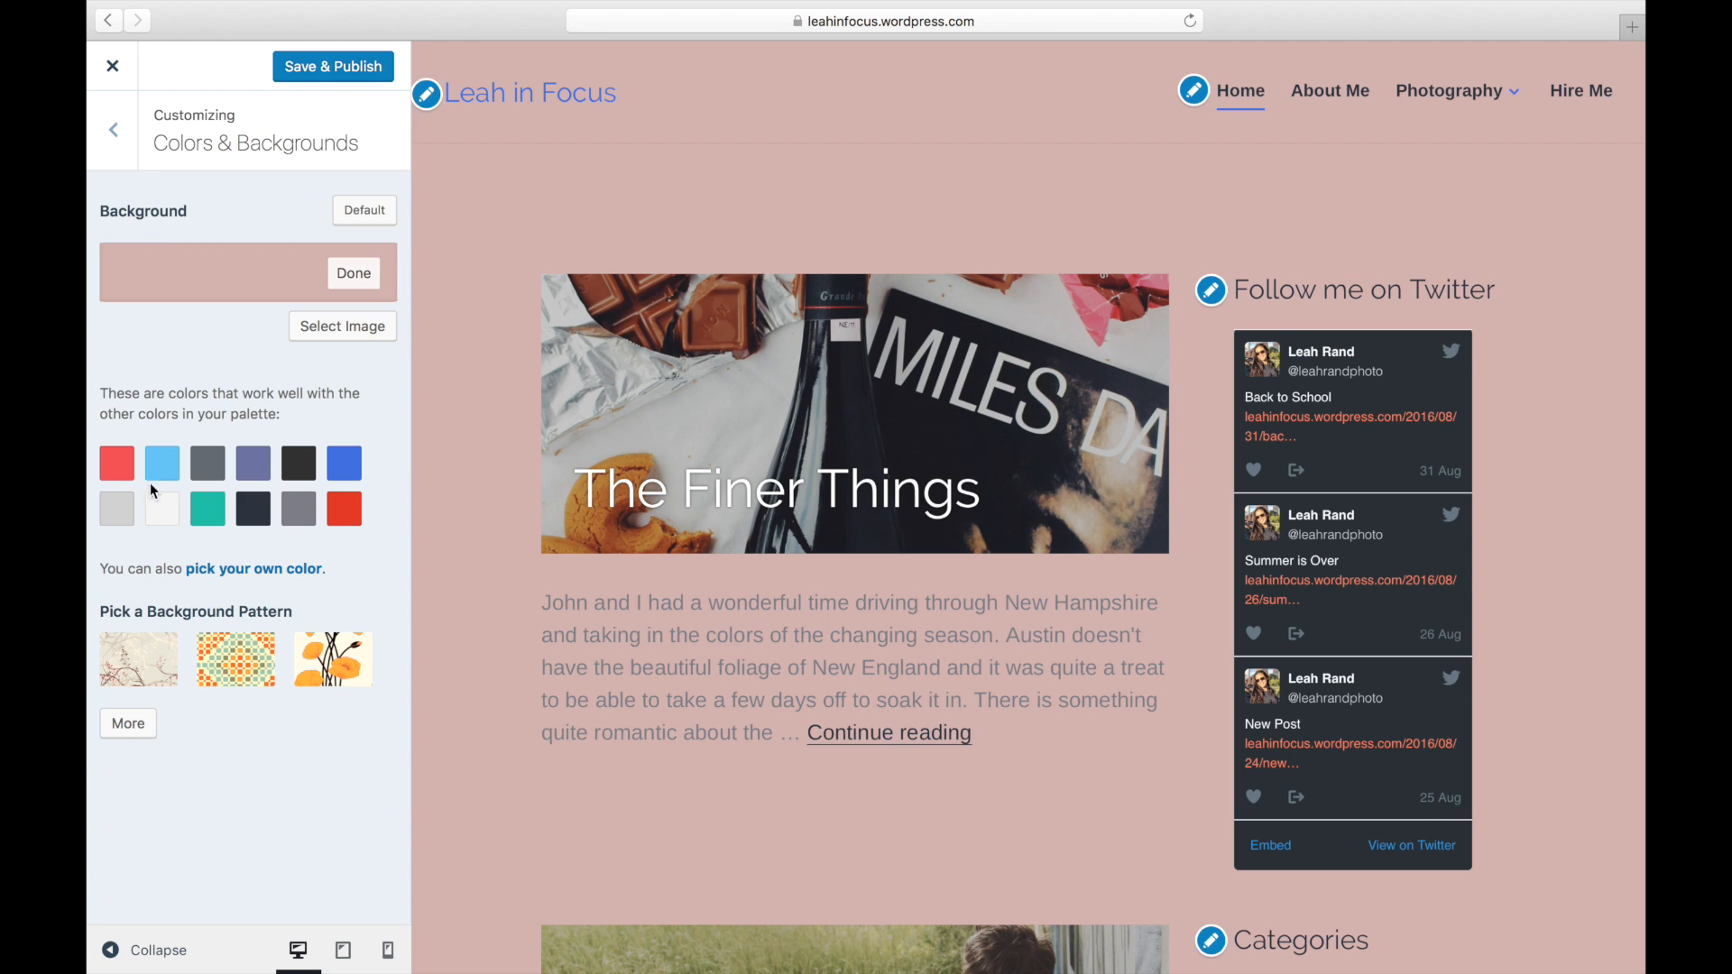
{"action": "mouse_move", "coordinate": [364, 288]}
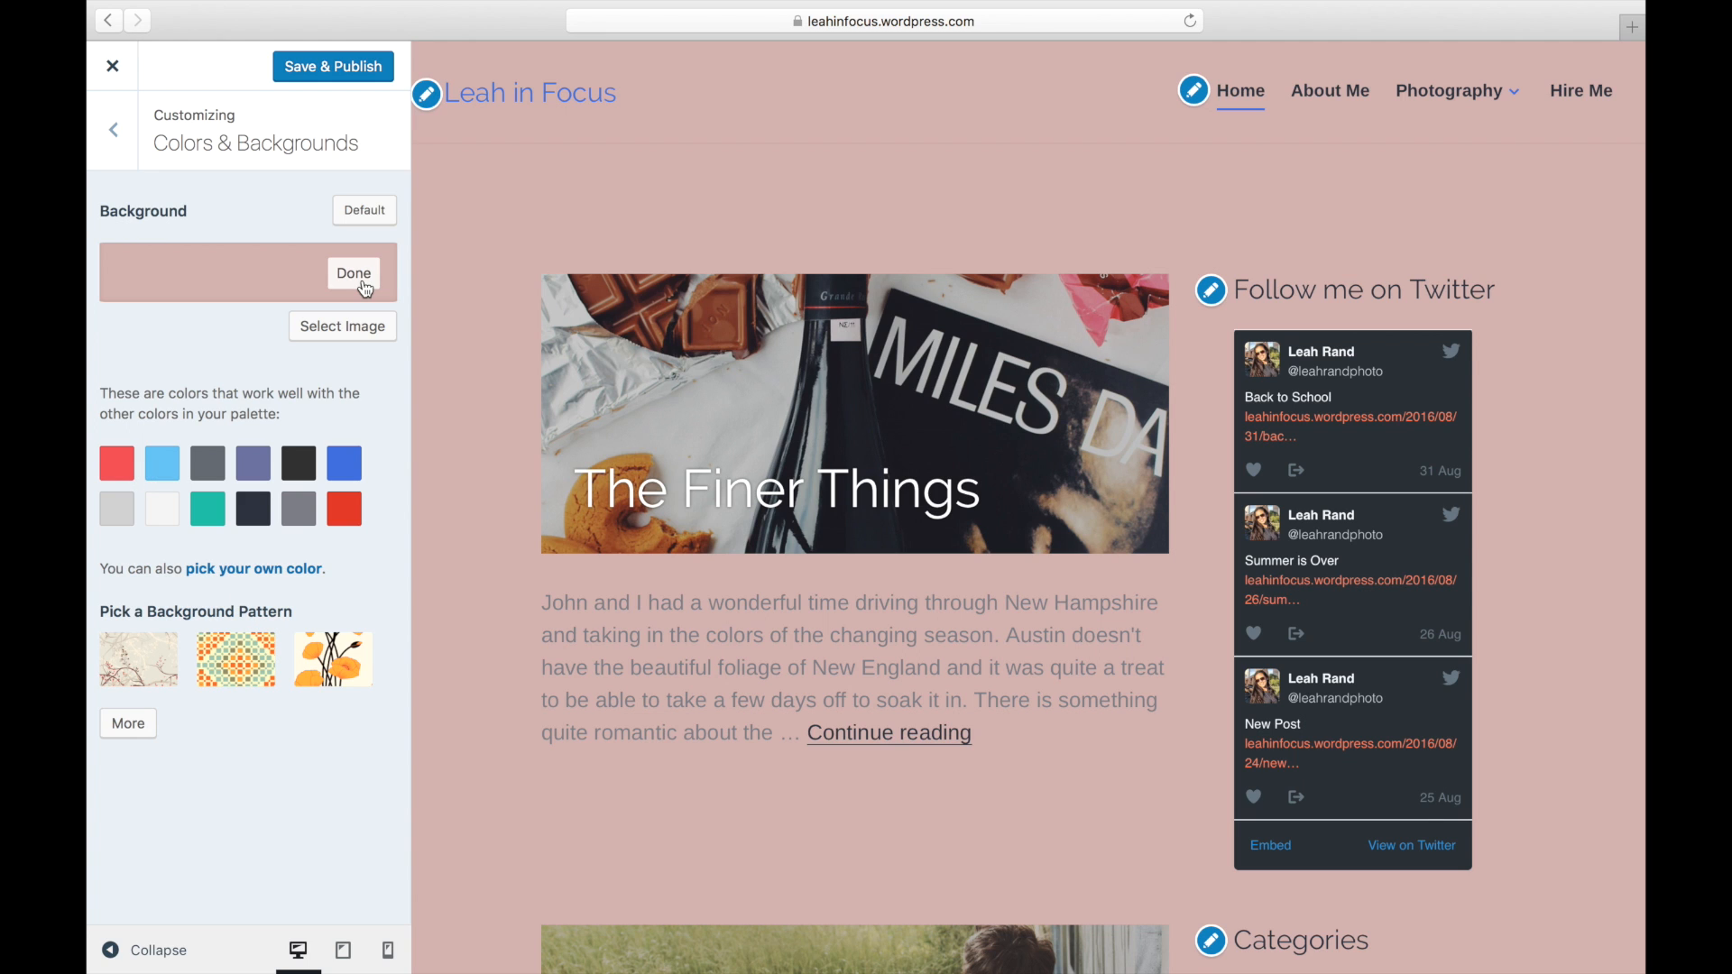
{"action": "left_click", "coordinate": [252, 464]}
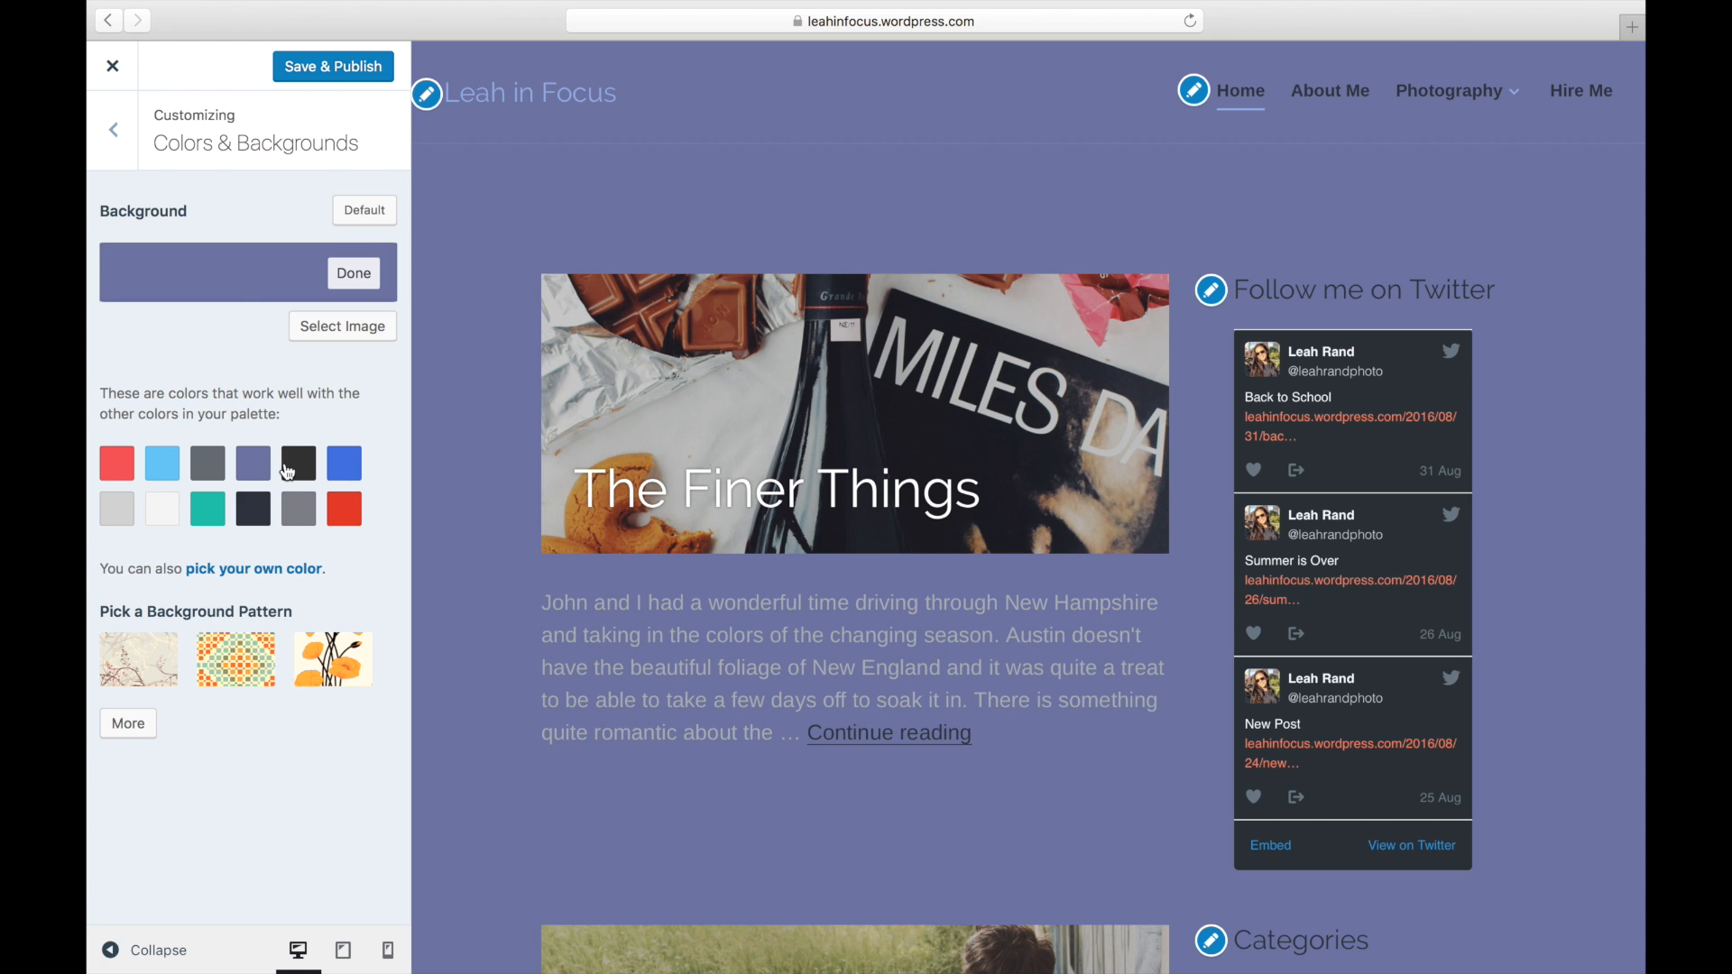
Step: Set a custom salmon #ef8a8a background color and Save & Publish
{"action": "left_click", "coordinate": [252, 568]}
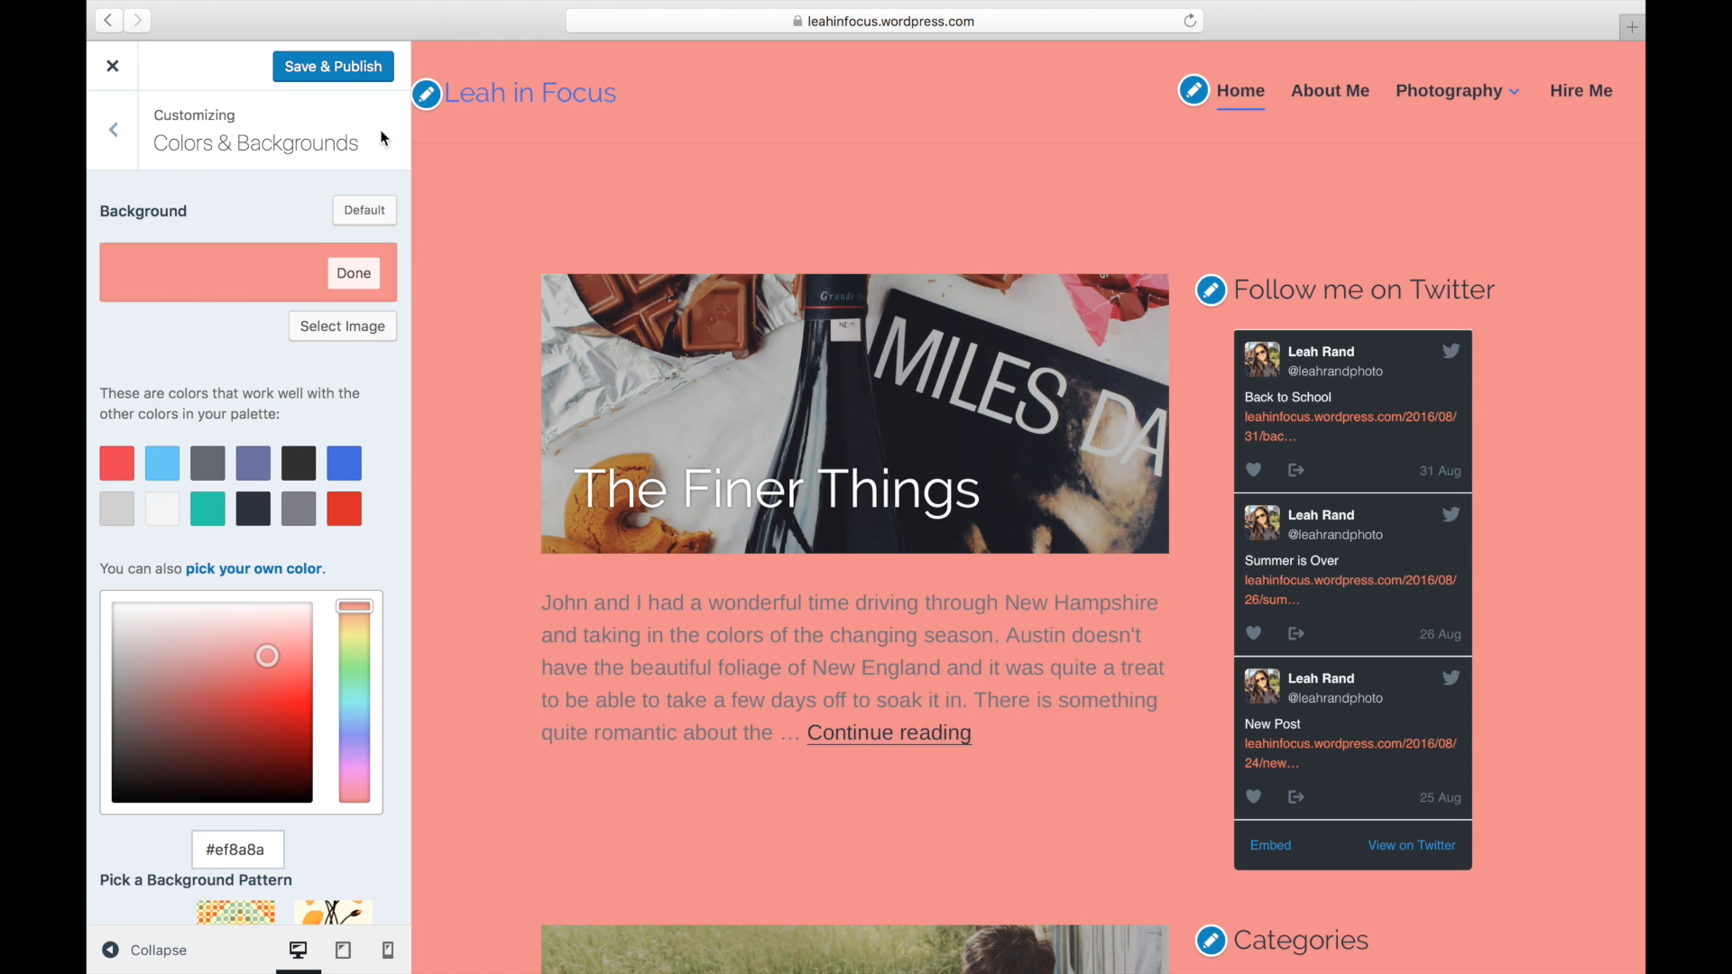
{"action": "left_click", "coordinate": [332, 67]}
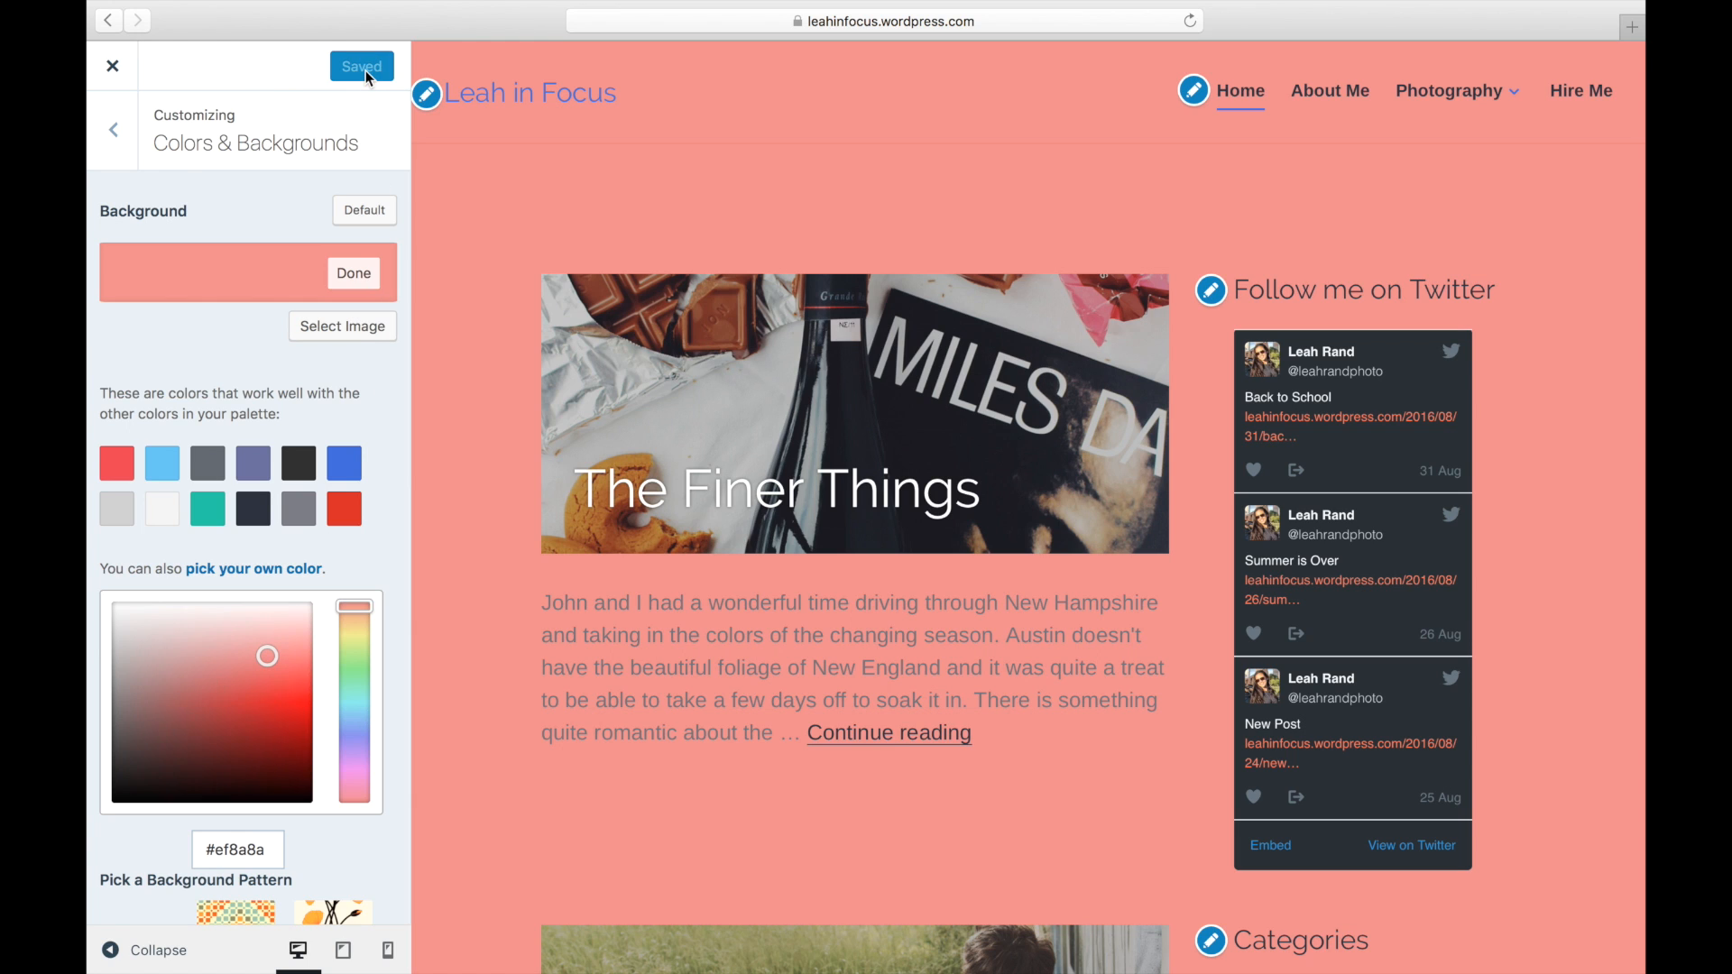
{"action": "mouse_move", "coordinate": [341, 327]}
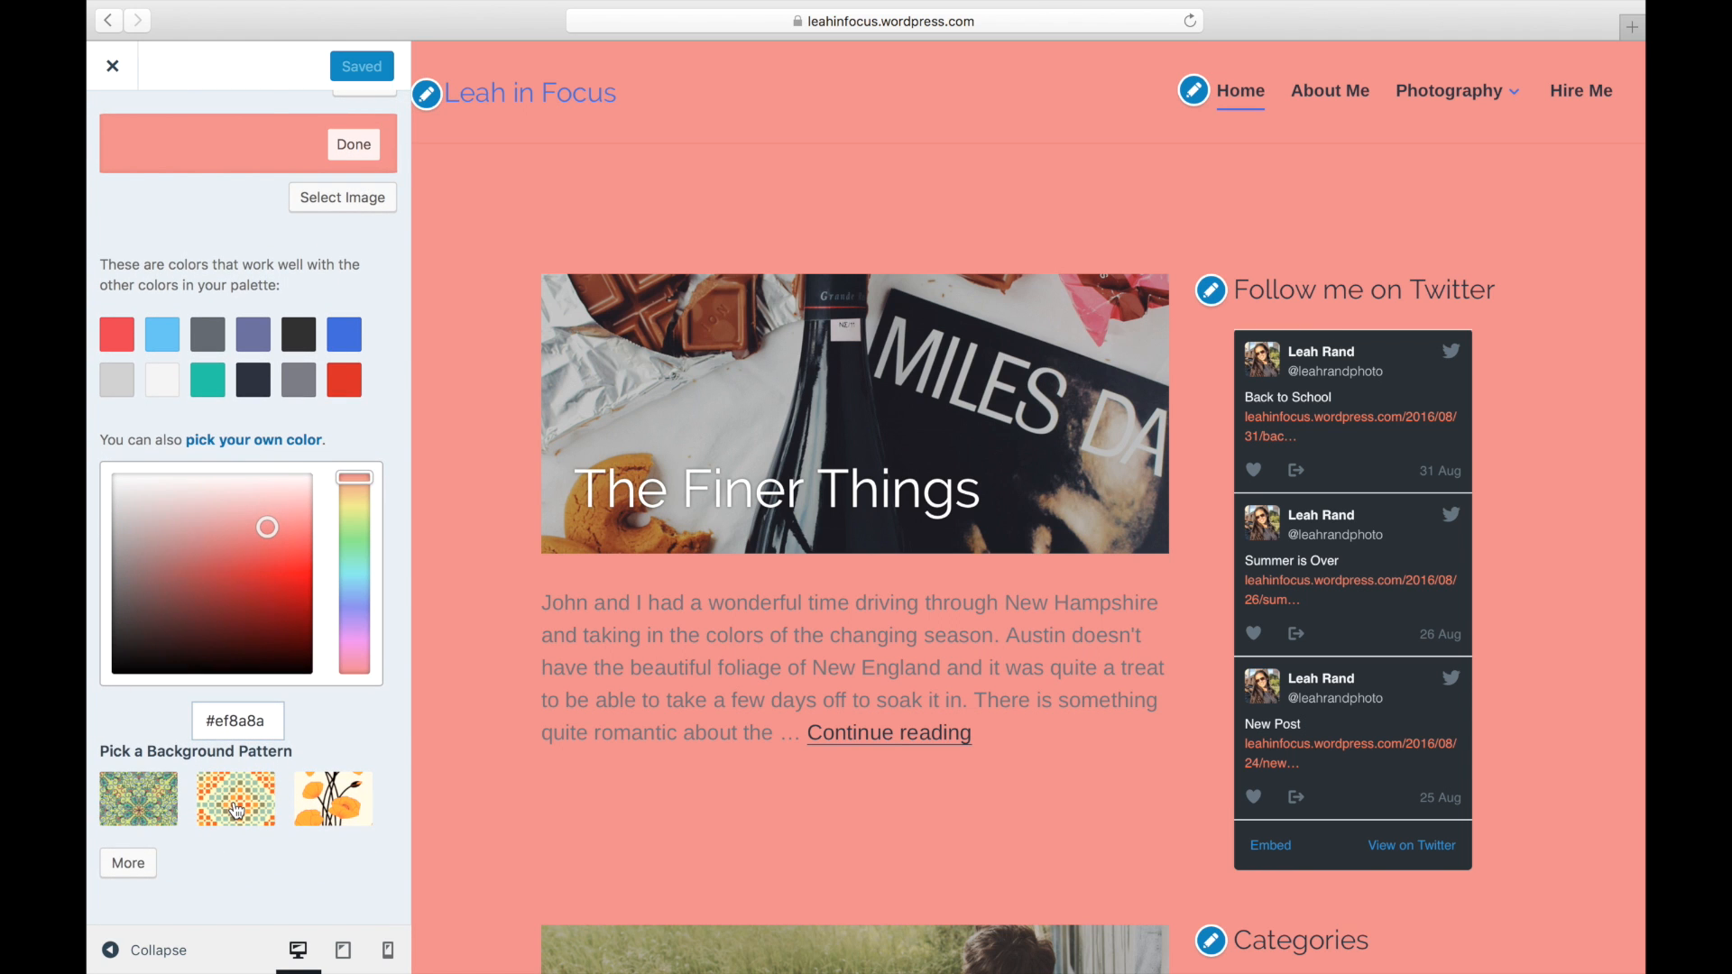
Step: Apply a floral bird pattern from Pick a Background Pattern, loading more choices
{"action": "left_click", "coordinate": [331, 798]}
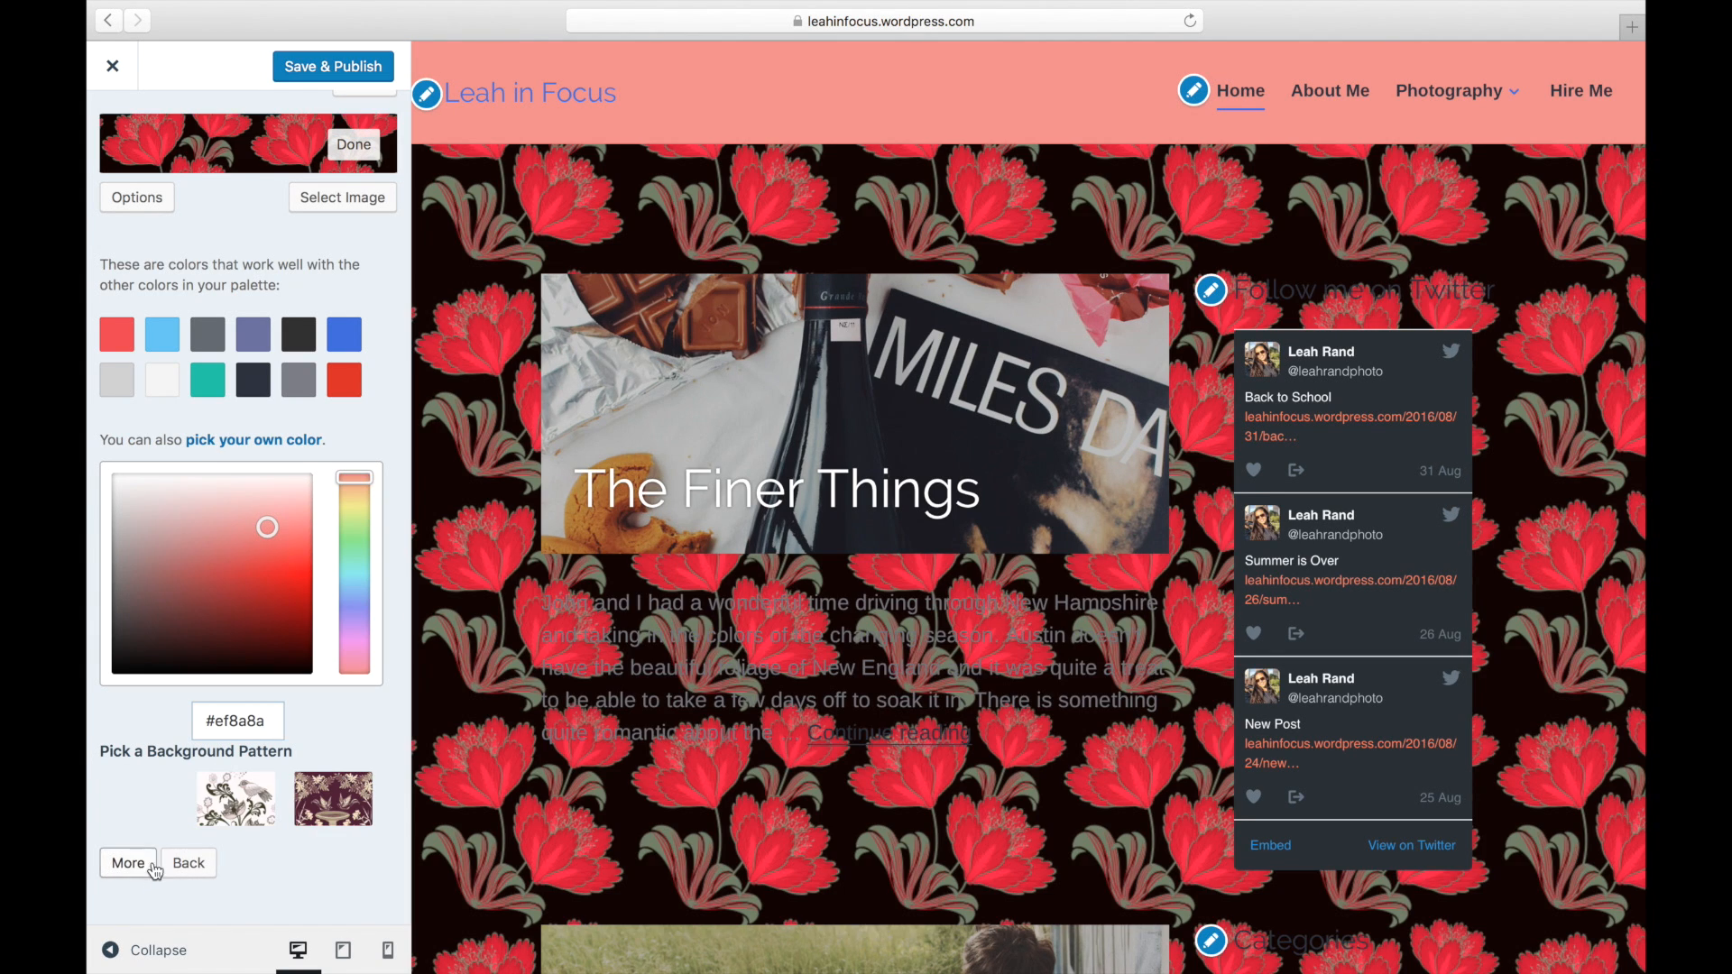
{"action": "left_click", "coordinate": [236, 798]}
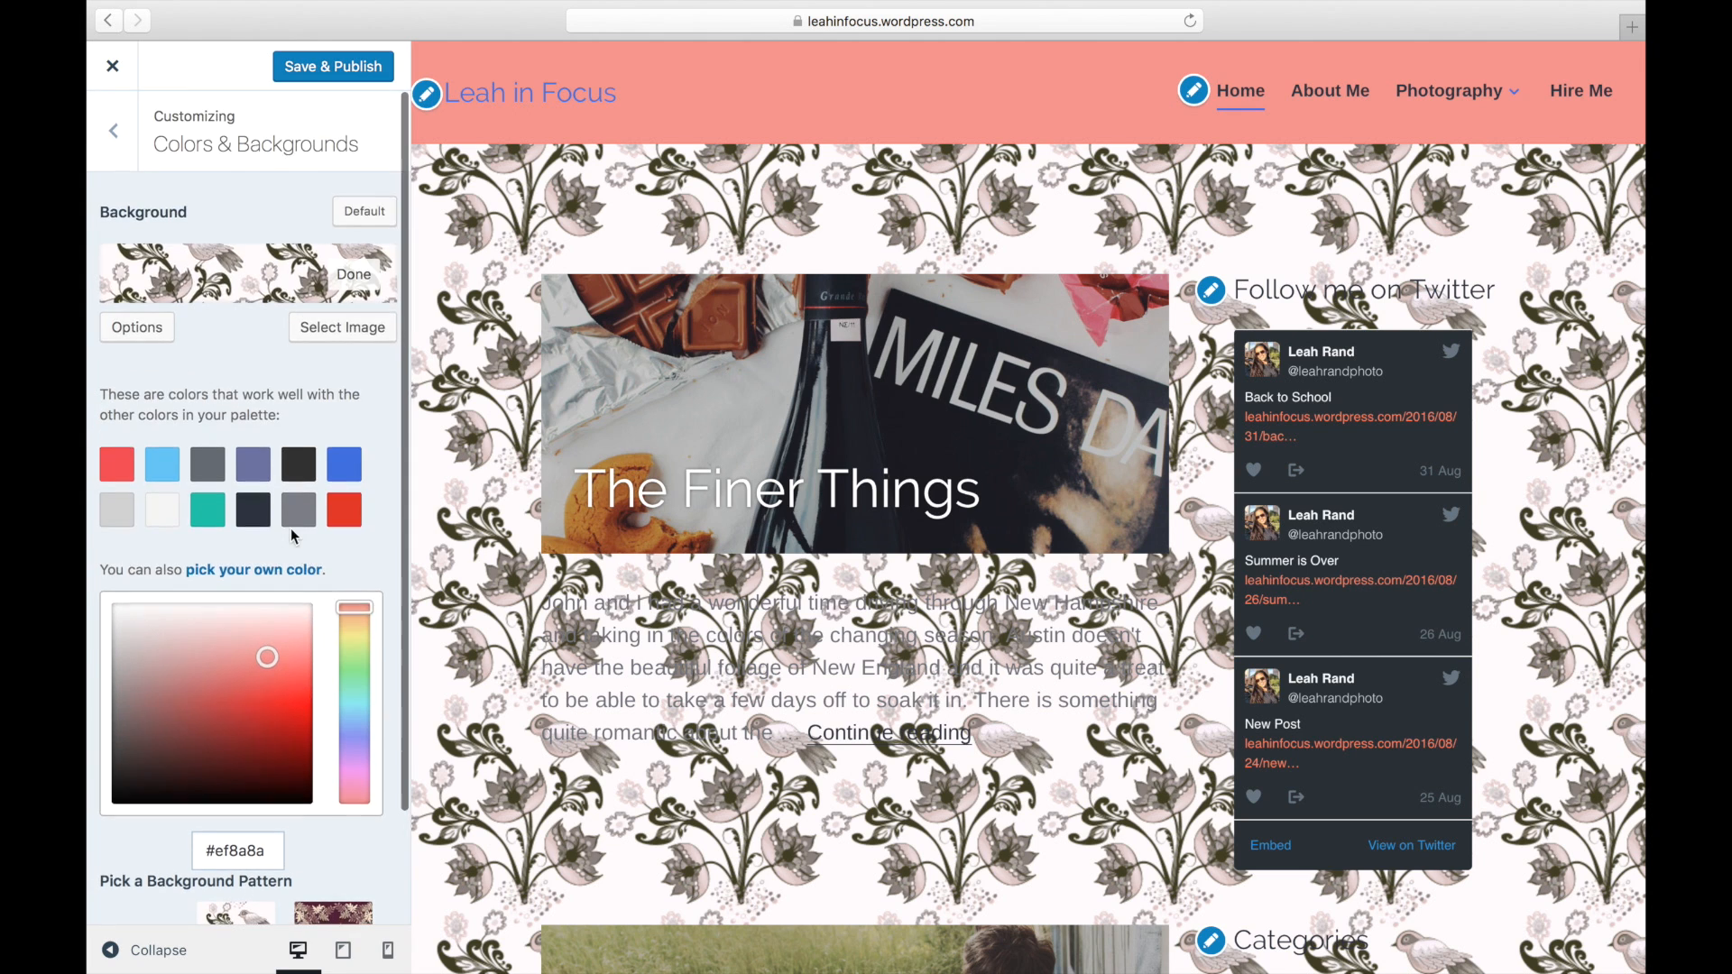